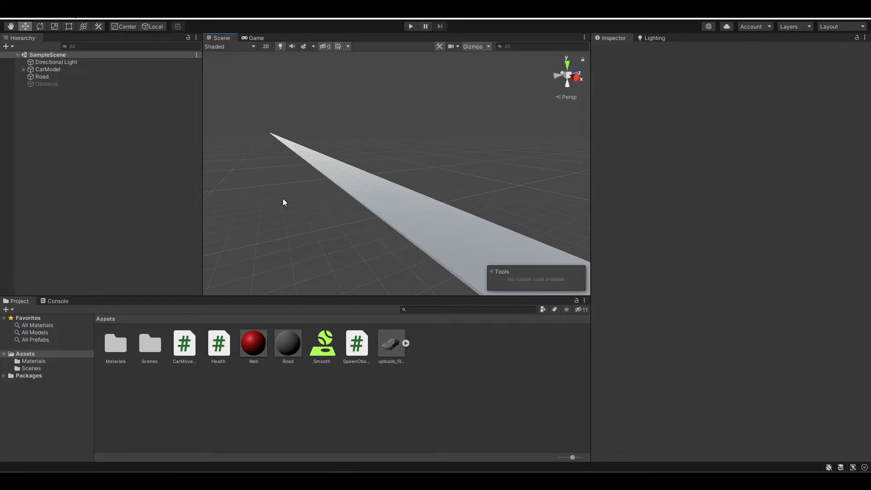
mouse_move(49, 130)
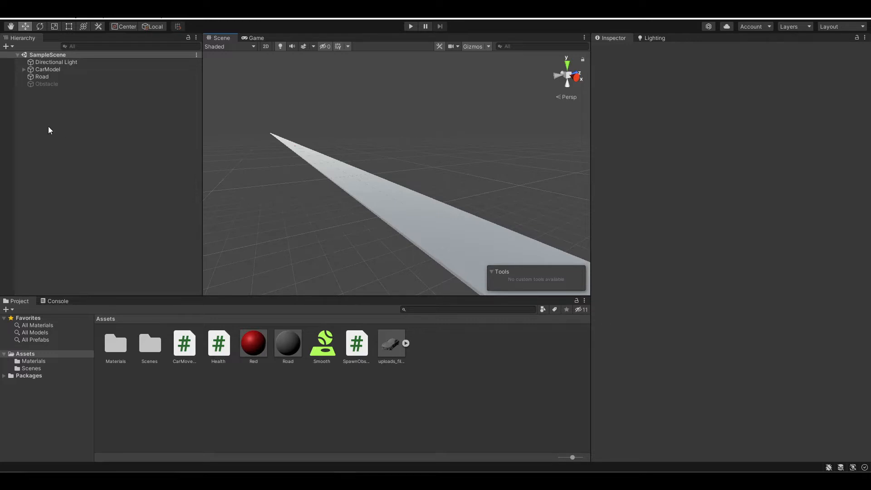
Step: Add a UI Canvas (with its EventSystem) to the scene from the Hierarchy context menu
right_click(49, 129)
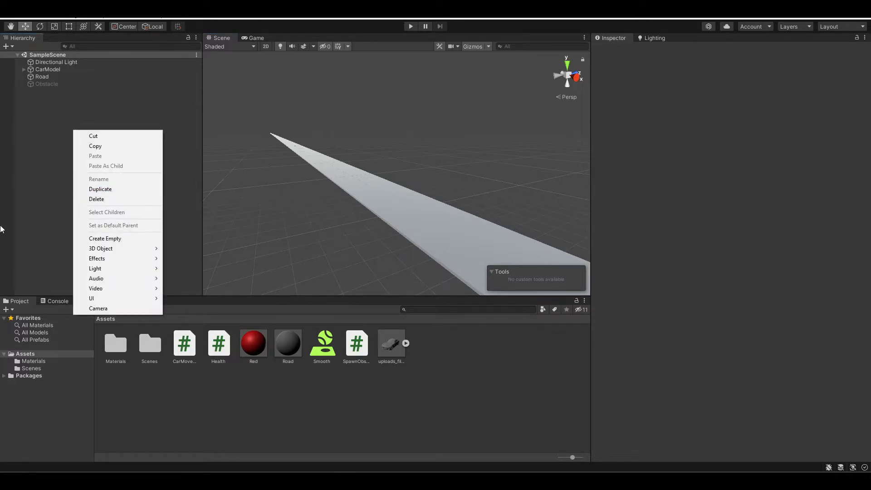
mouse_move(91, 298)
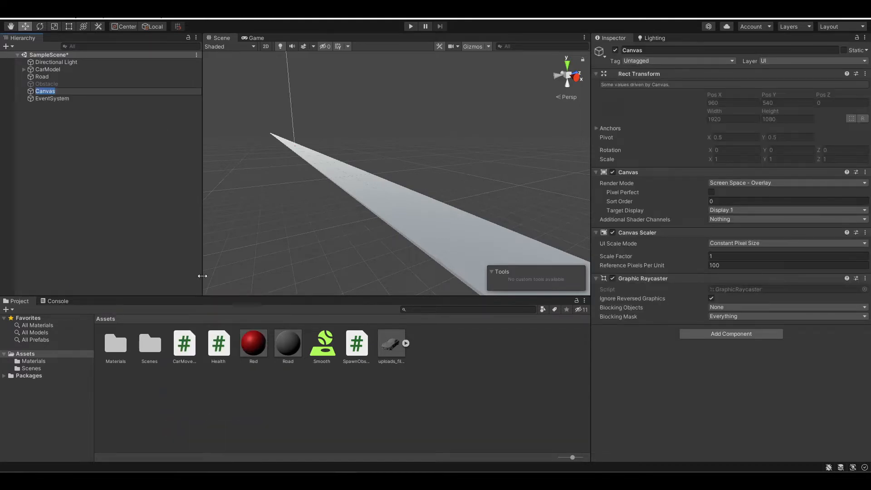
click(46, 91)
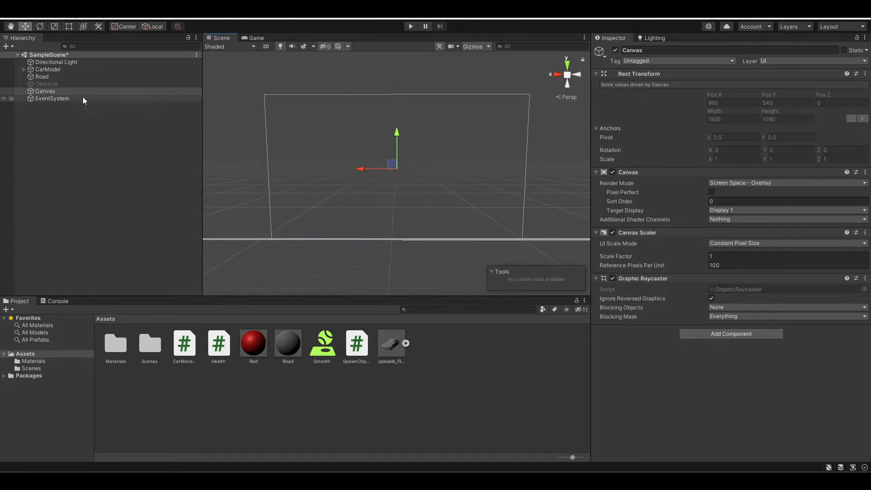
Step: Add a Text element under Canvas named Score with Font Size 100
right_click(44, 91)
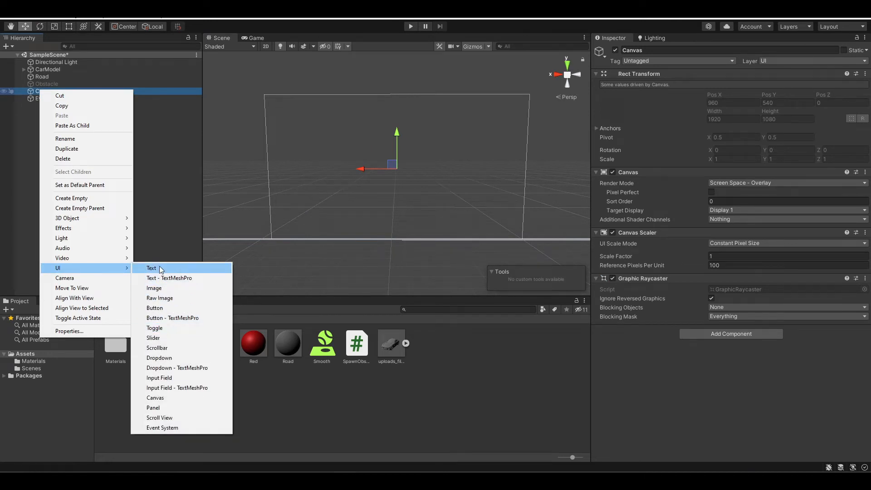
click(152, 268)
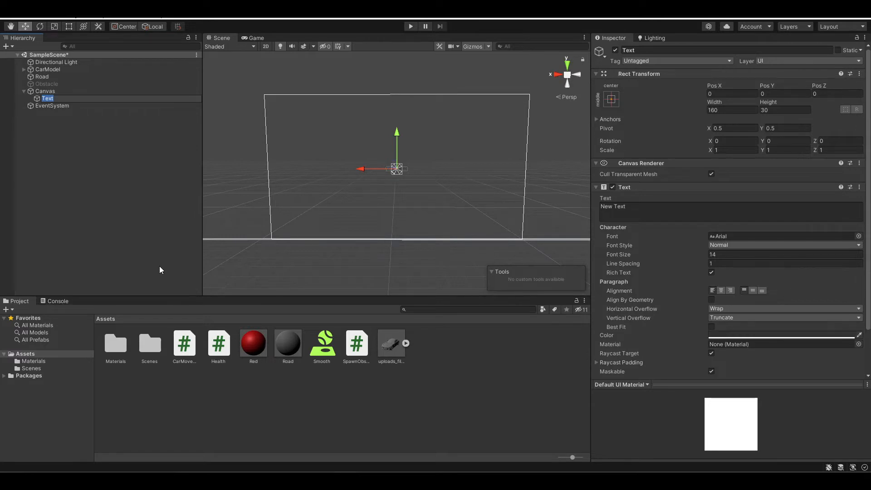
text(Score)
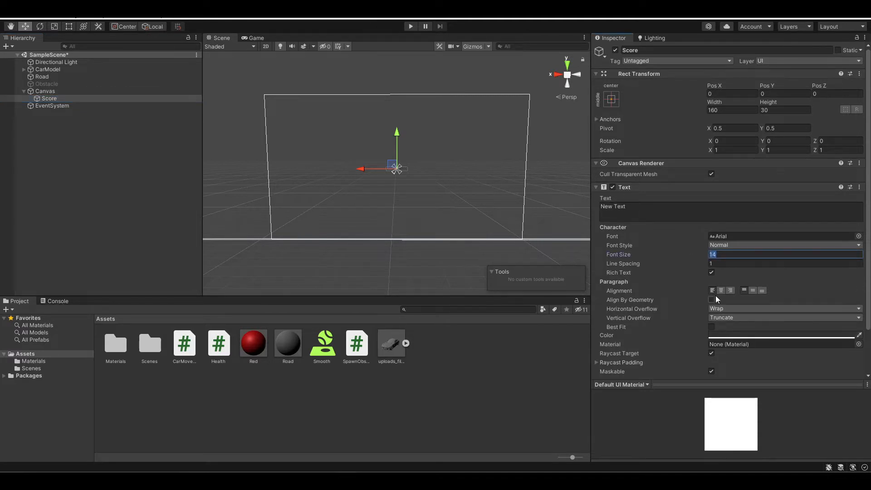
text(100)
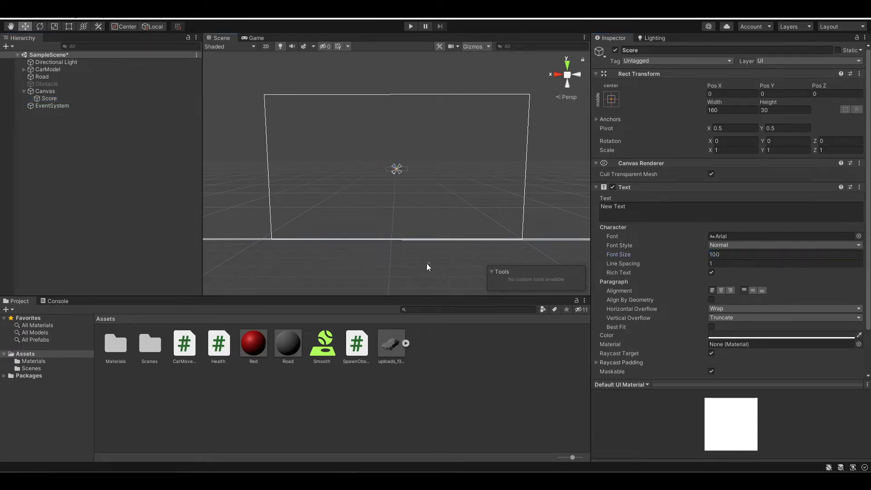
Step: Use the Rect Tool to move and resize the Score text box to the canvas top, then preview in Game view
click(49, 98)
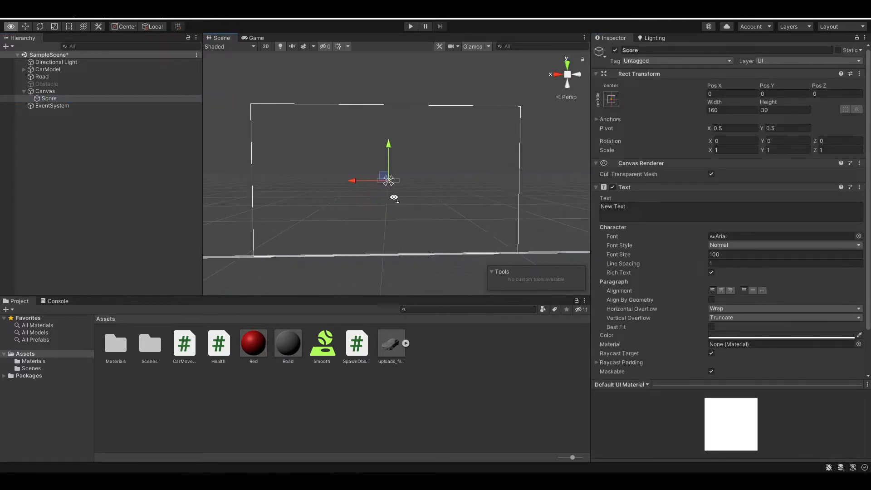
click(68, 26)
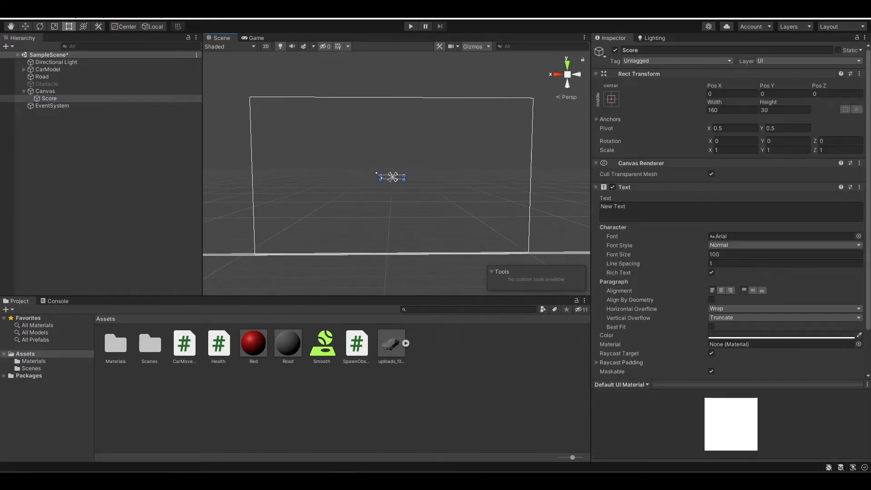
mouse_move(403, 169)
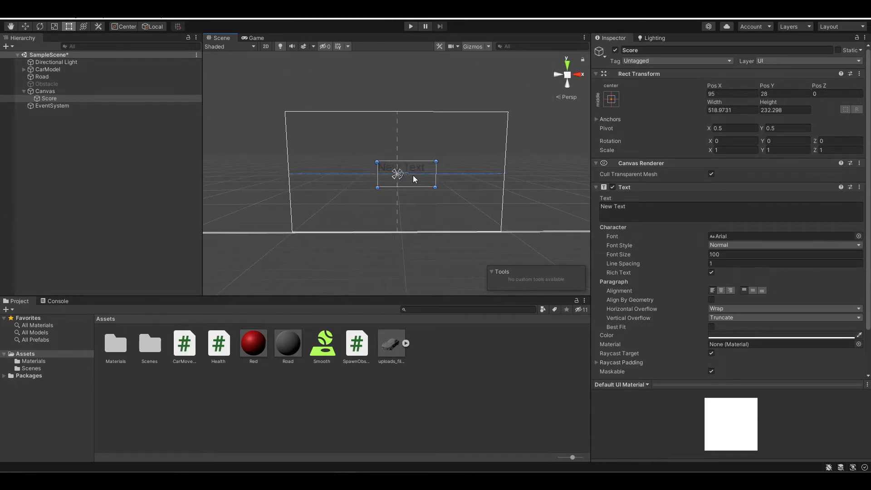
drag(396, 174, 396, 137)
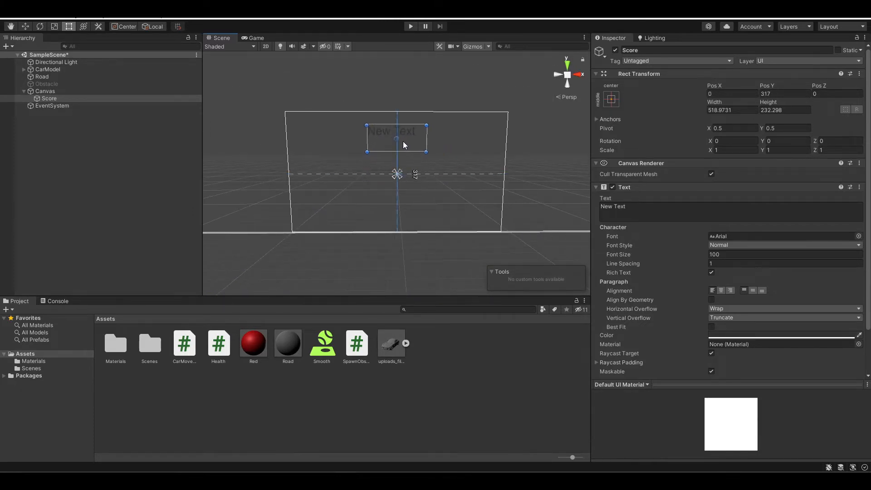
drag(397, 139, 396, 150)
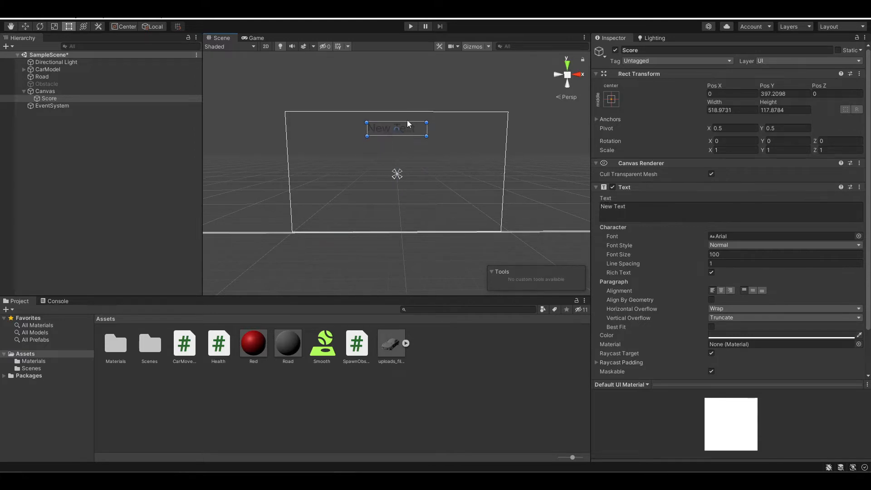
click(255, 38)
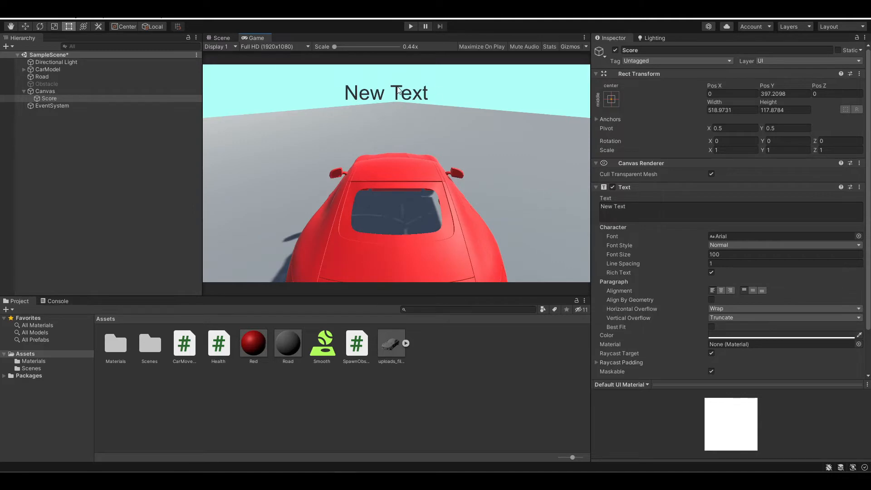
mouse_move(357, 135)
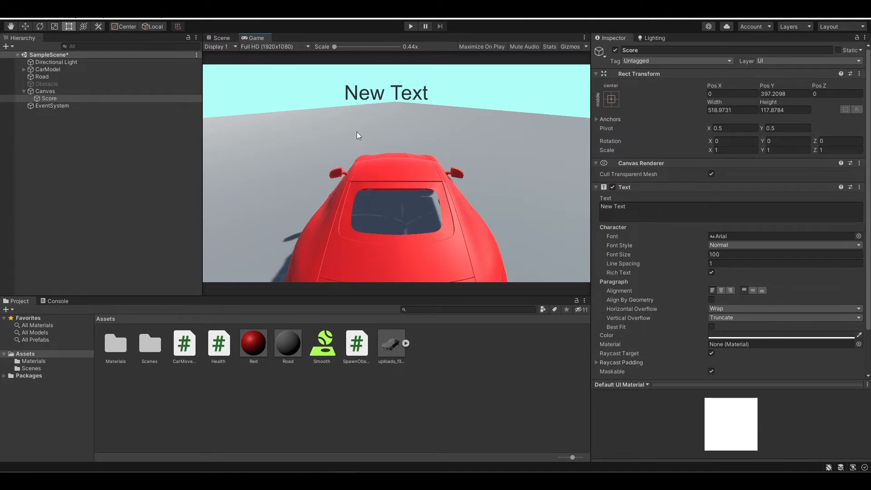
Step: Return to the Scene view and clear the current selection
click(219, 38)
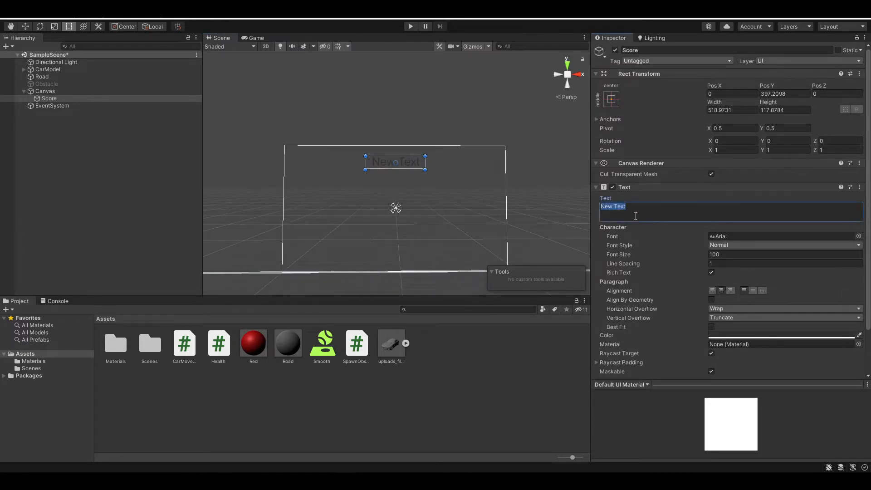
click(72, 131)
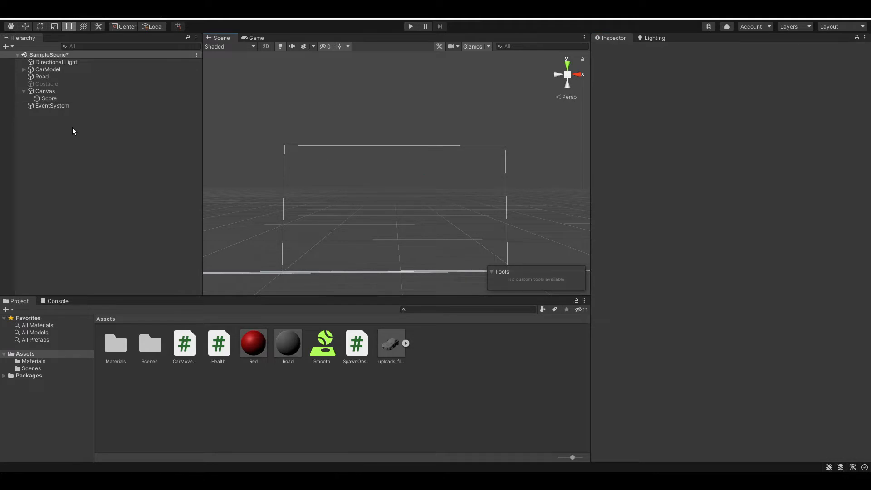
mouse_move(465, 363)
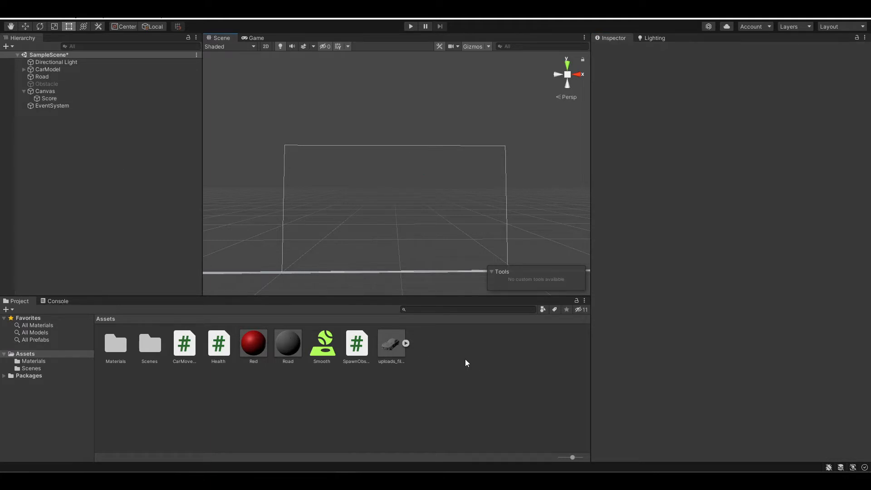
Step: Create a C# script named ScoreSystem in Assets and open it in Visual Studio
right_click(465, 362)
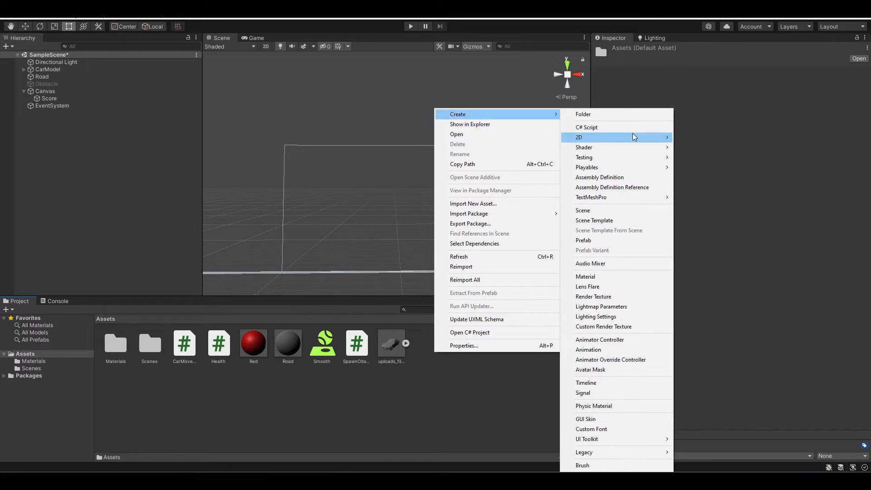
click(586, 127)
text(ScoreSystem)
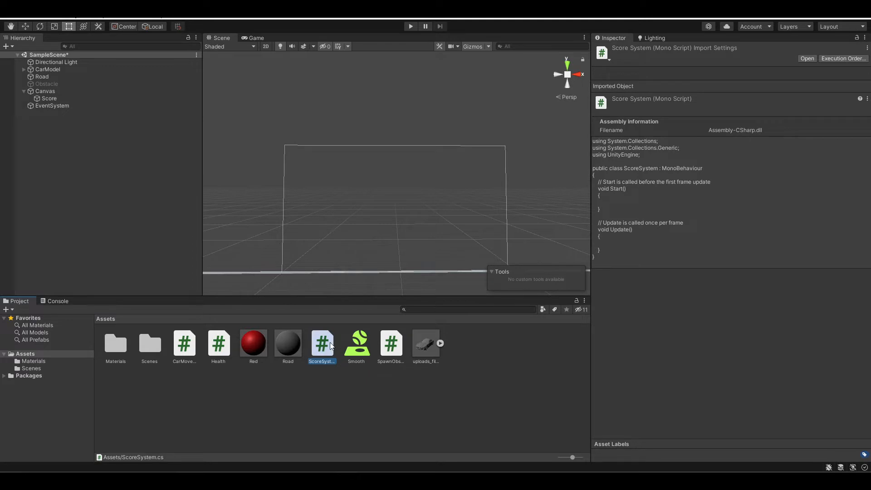
double_click(321, 343)
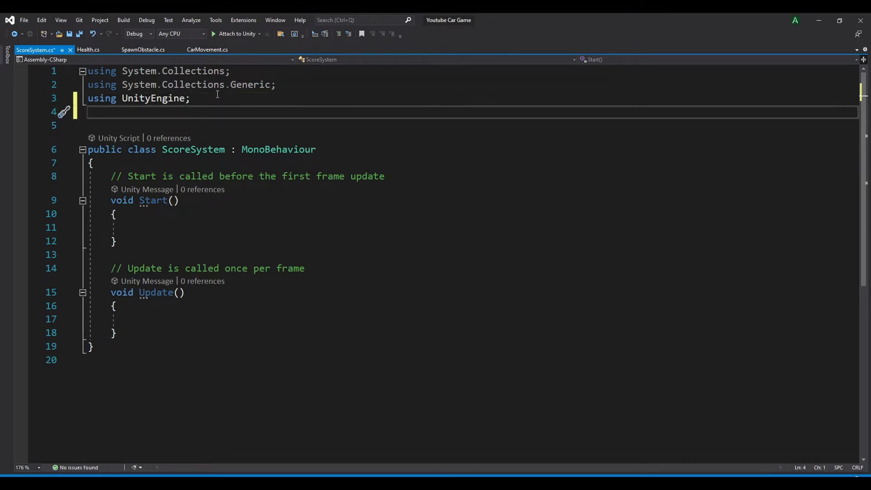
Step: Add 'using UnityEngine.UI;' below the existing using statements in ScoreSystem.cs
text(using Un)
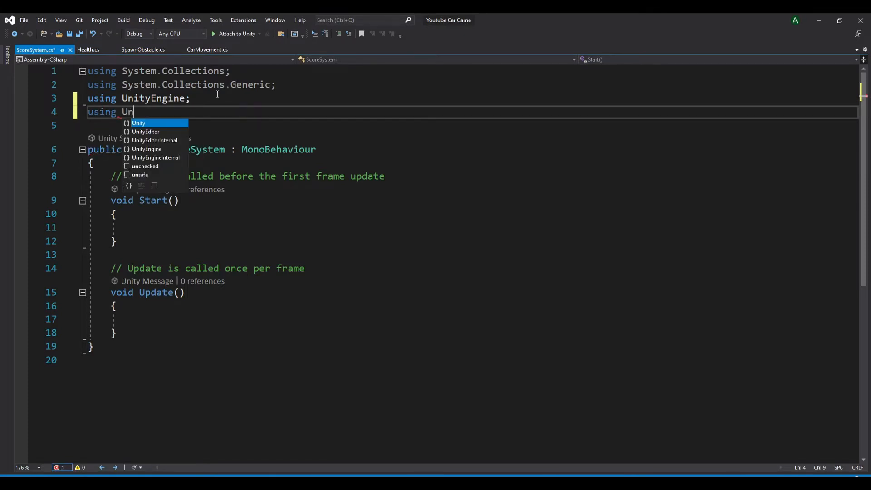
text(iyu)
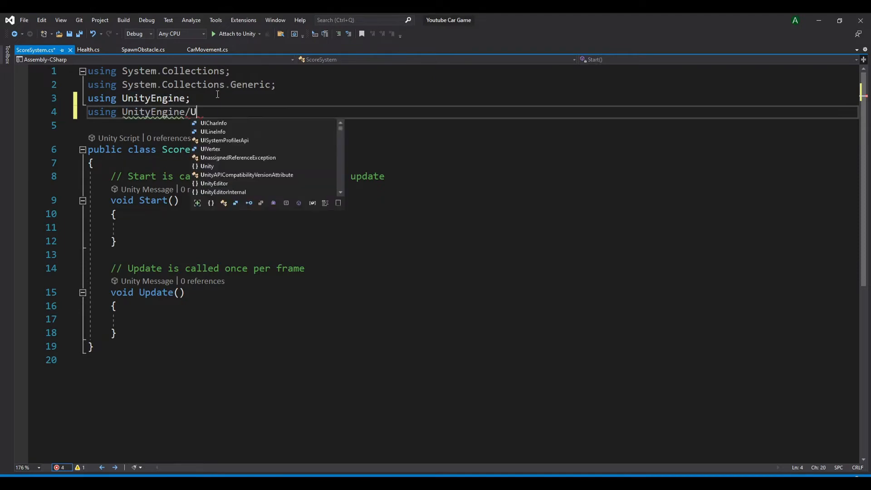
key(BackSpace)
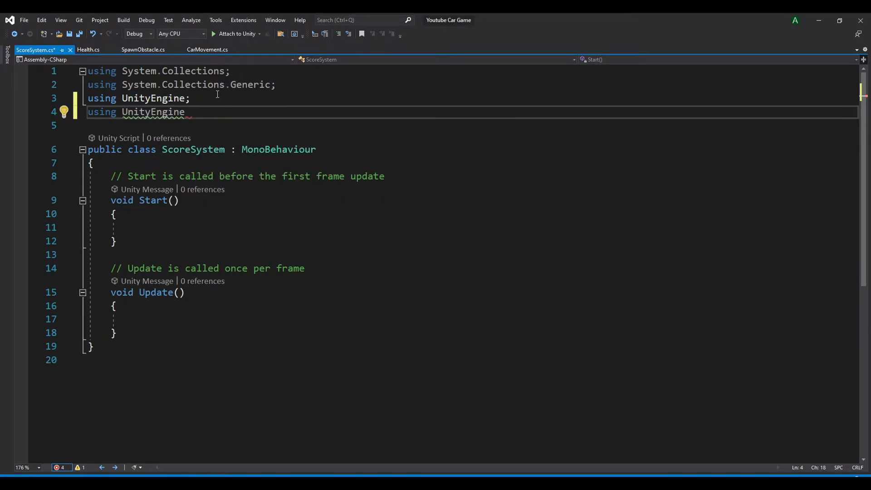
text(.UI)
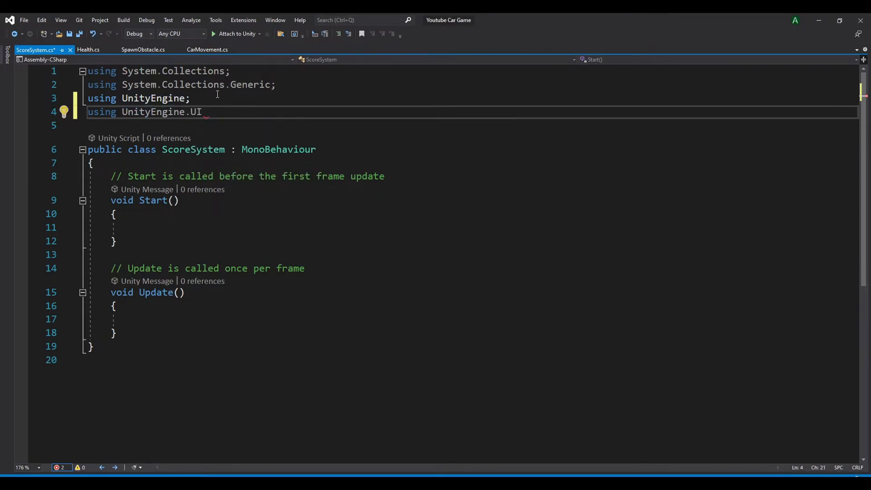
text(;)
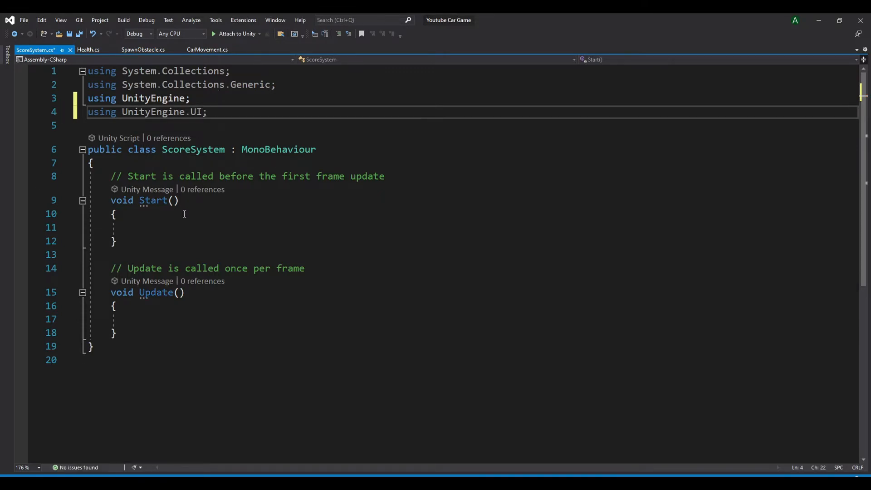
click(94, 162)
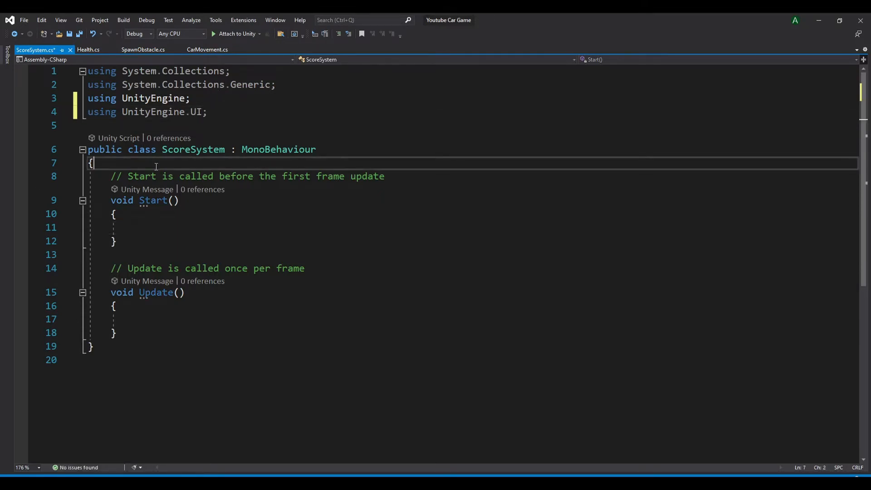
Step: Declare 'public GameObject score_label;' and 'float start_timer;' at the top of the ScoreSystem class
text(public GameObject sc)
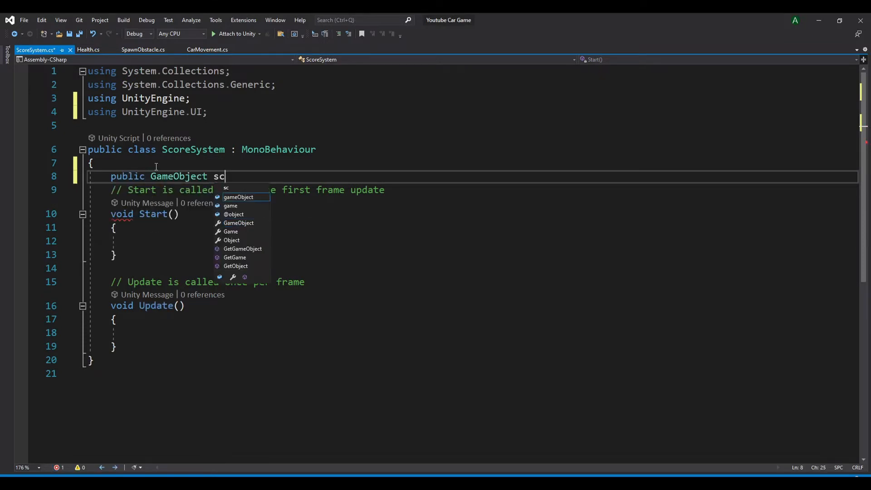
text(ore_laber)
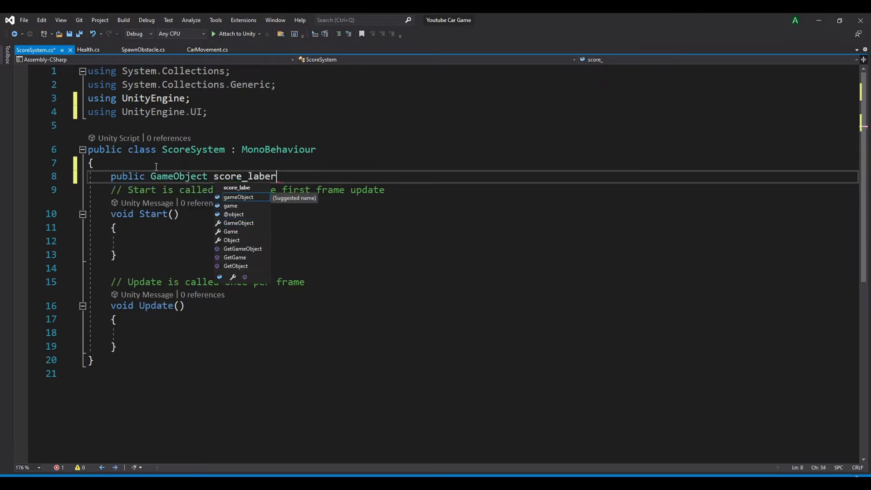
text(l;)
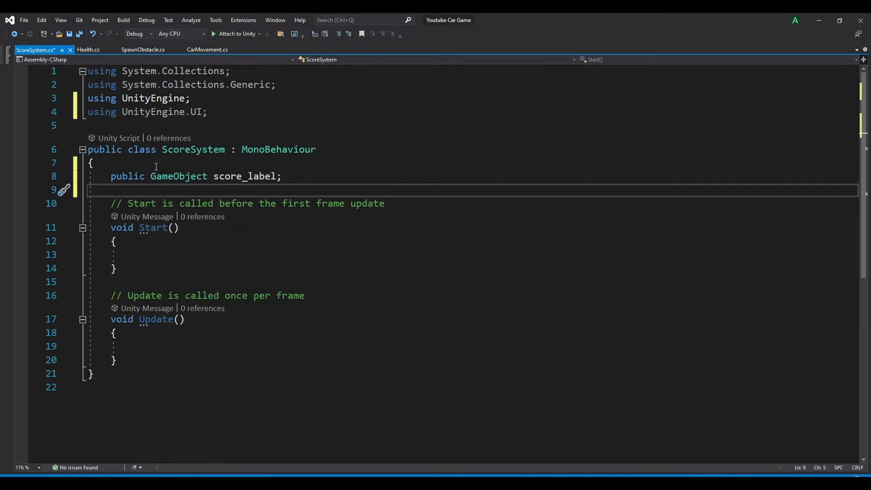
text(float)
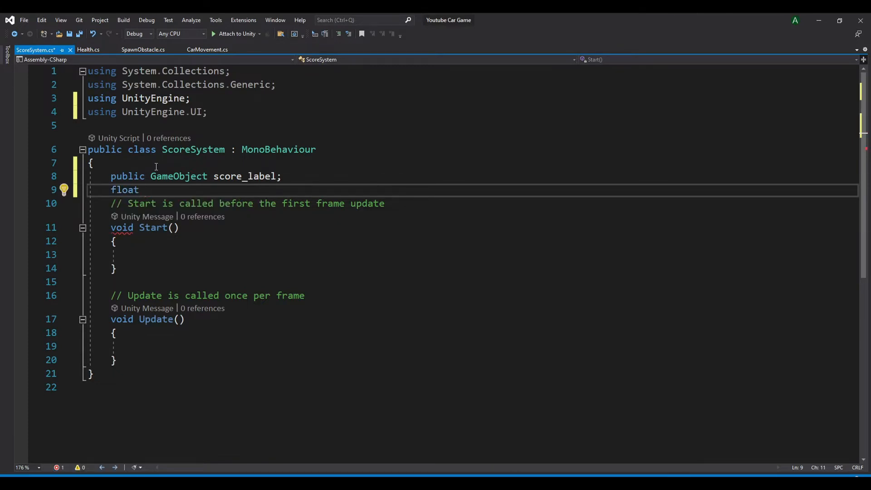
text(start_timer;)
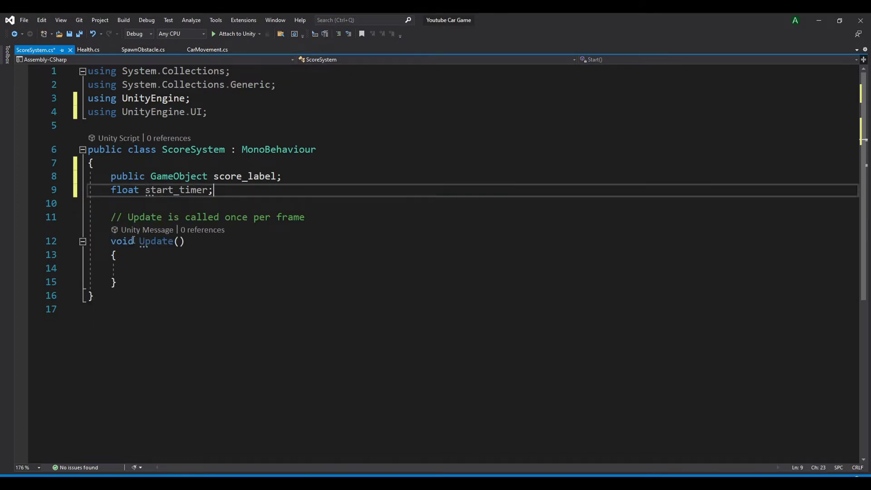
Step: In Update, write 'timer = Time.time;' using the renamed timer field
click(133, 268)
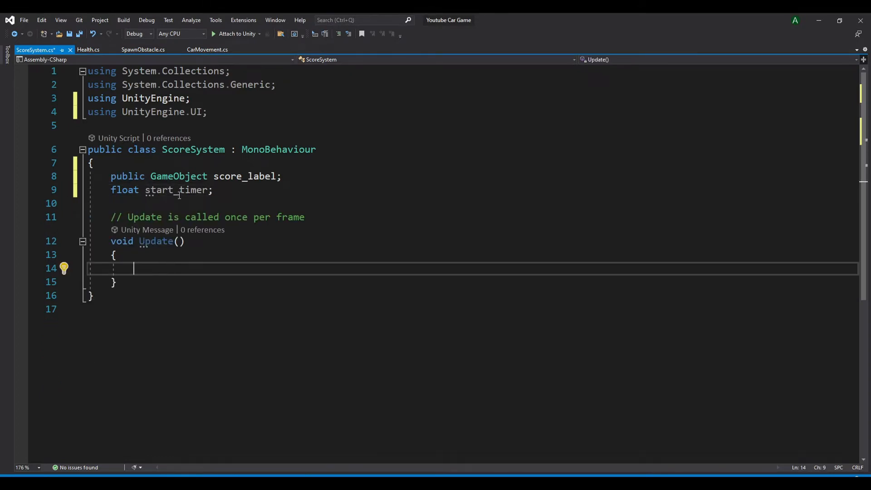
text(stackalloc)
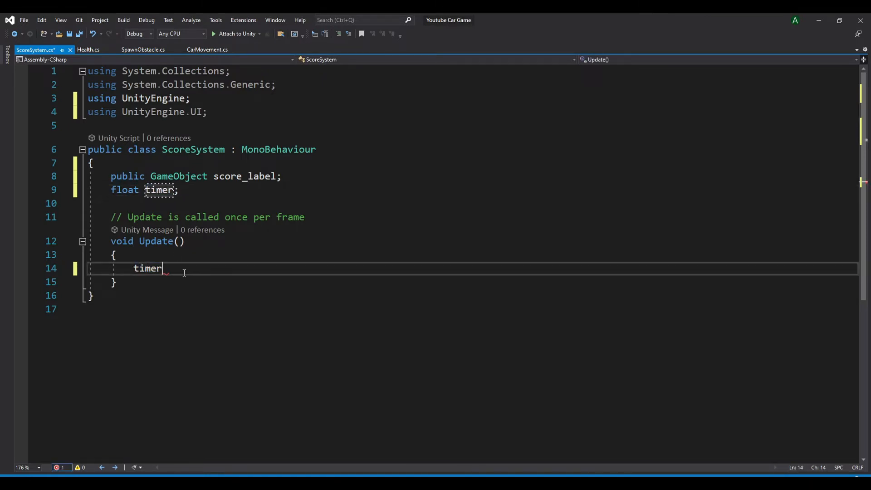
text(=)
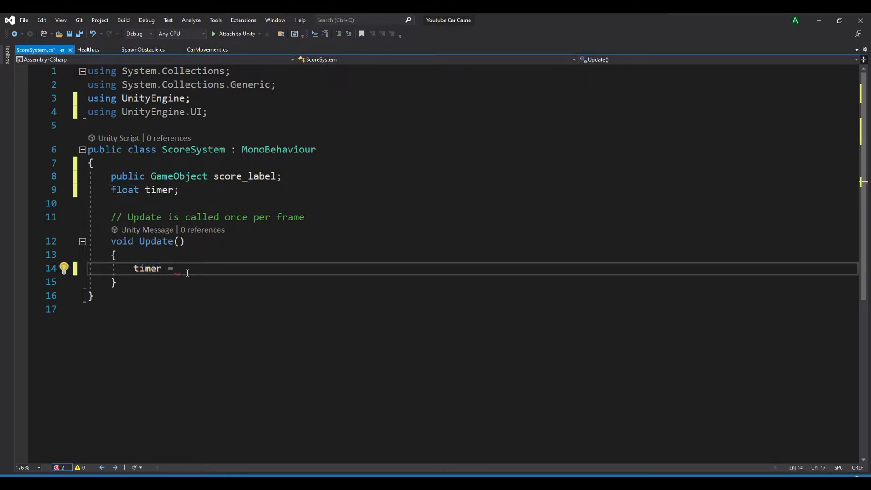
text(Time.time;)
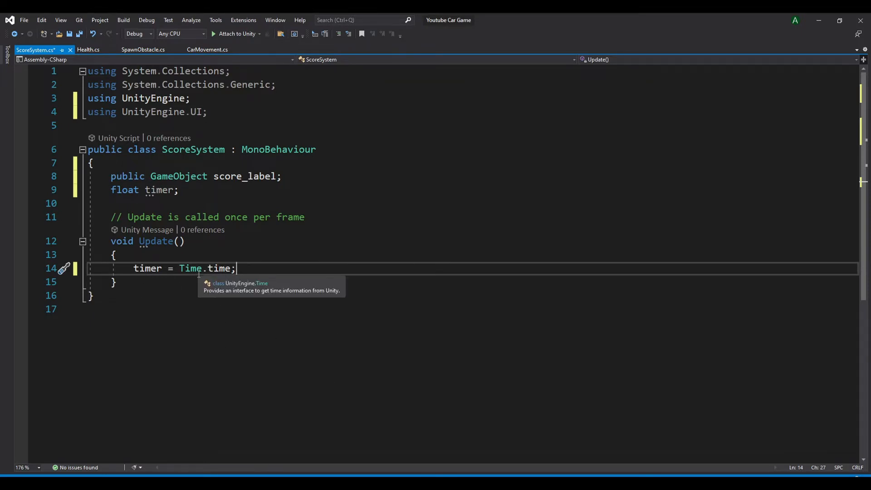
mouse_move(264, 341)
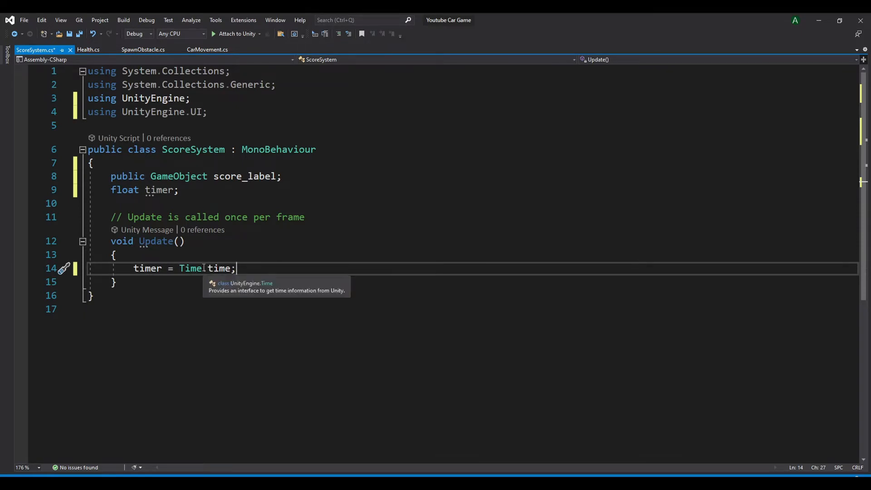
mouse_move(284, 271)
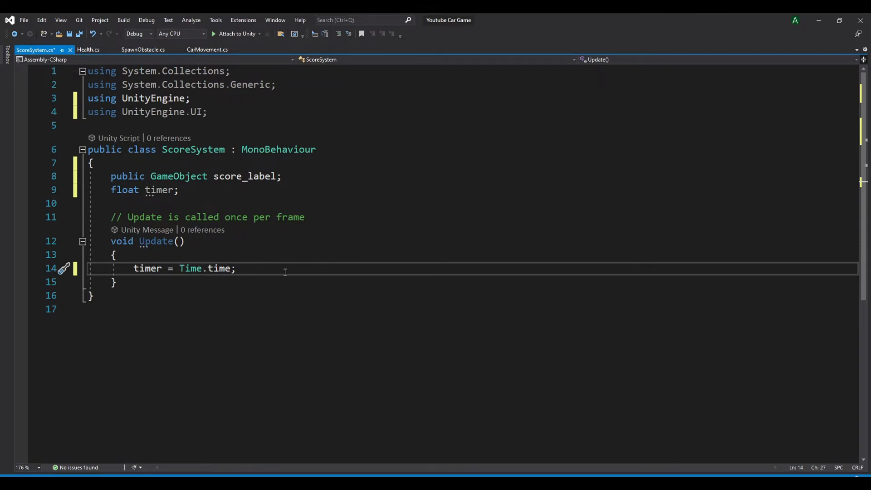
key(enter)
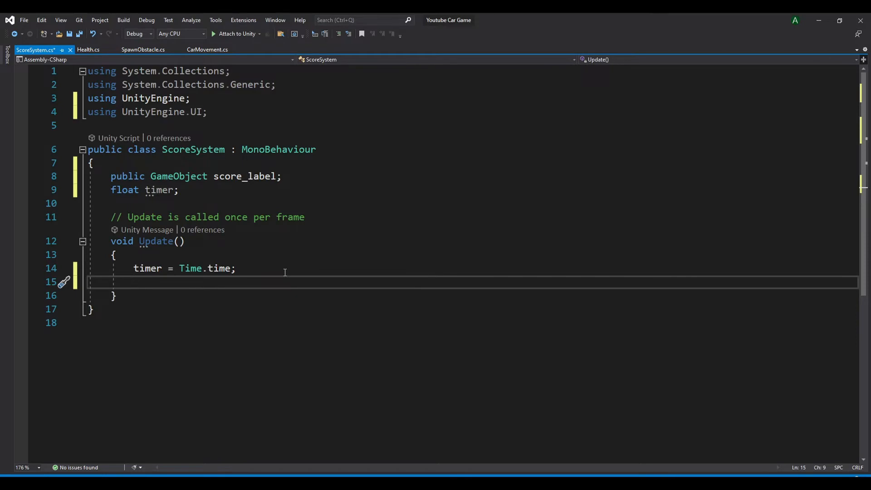
Step: Assign timer.ToString() to score_label.GetComponent<Text>().text in Update
text(score_label.)
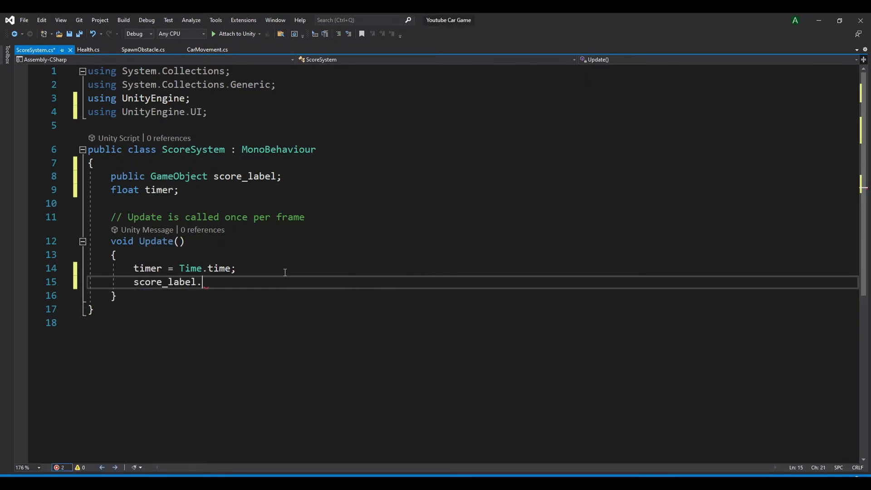
text(GetComponent<>)
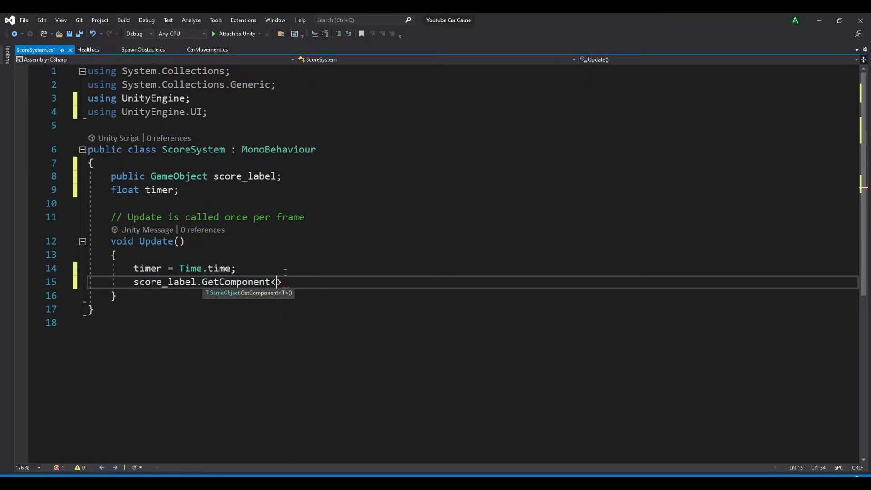
text(Text)
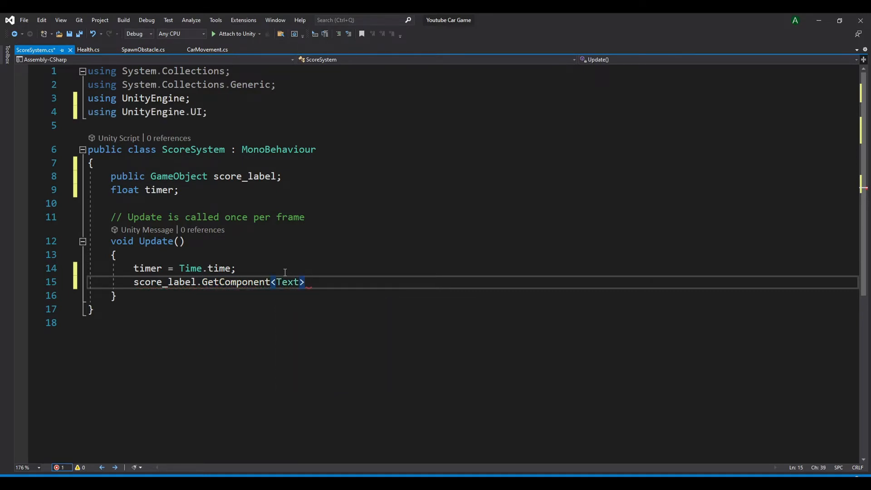
text(())
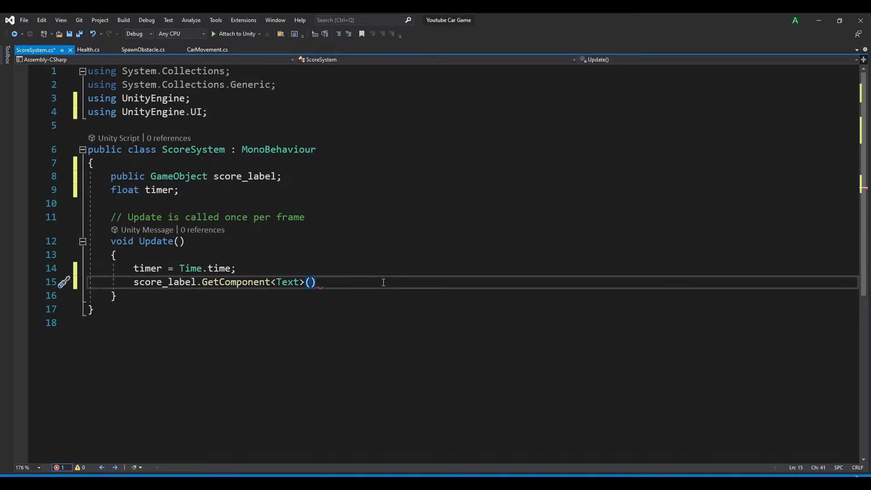
text(.text =)
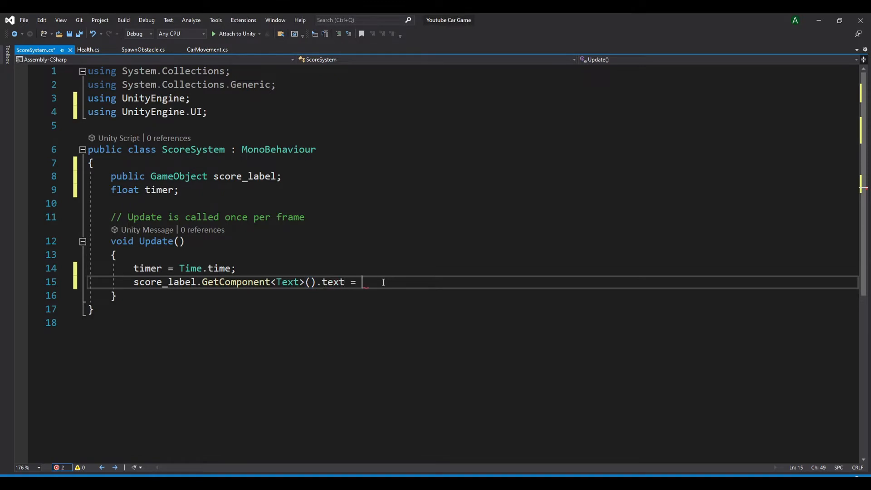
text("")
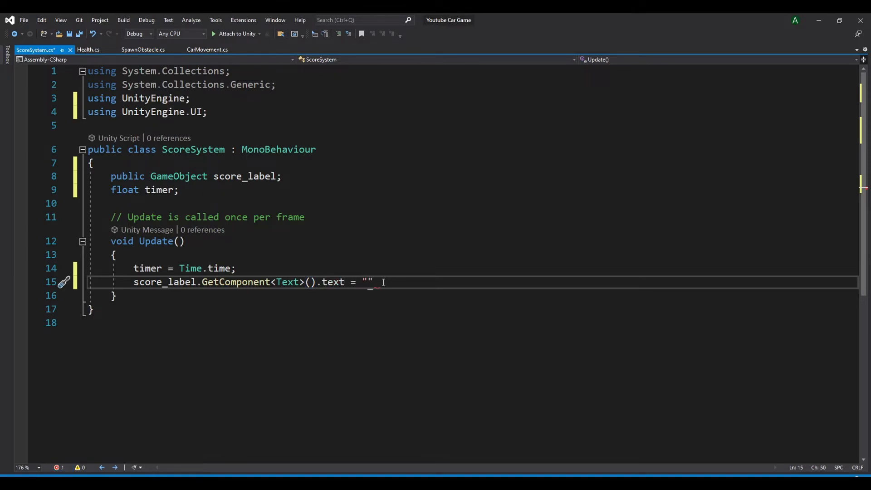
text(timer)
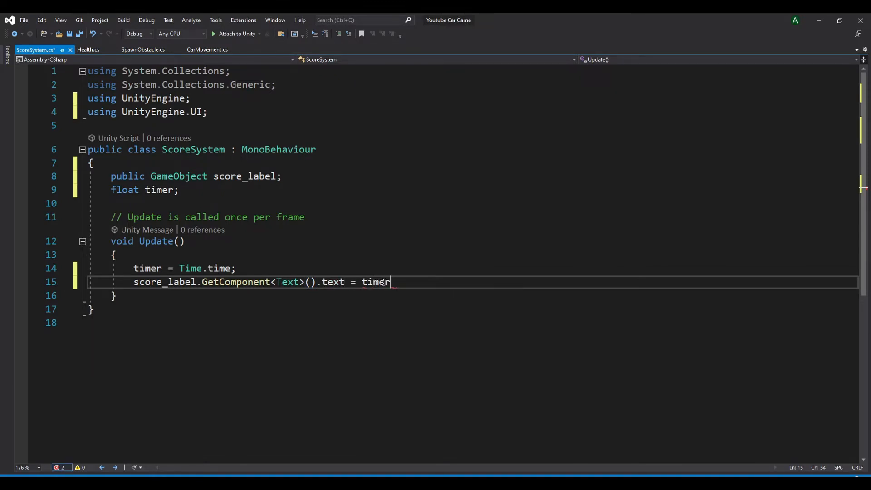
double_click(375, 281)
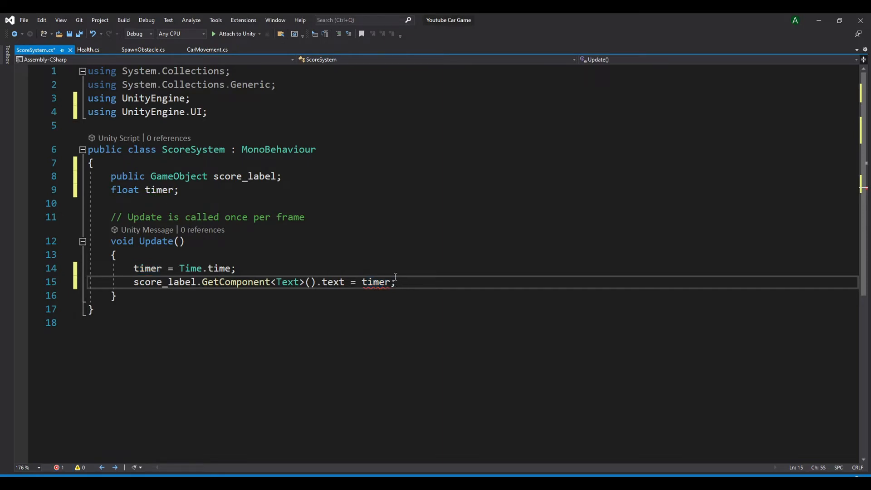
mouse_move(377, 281)
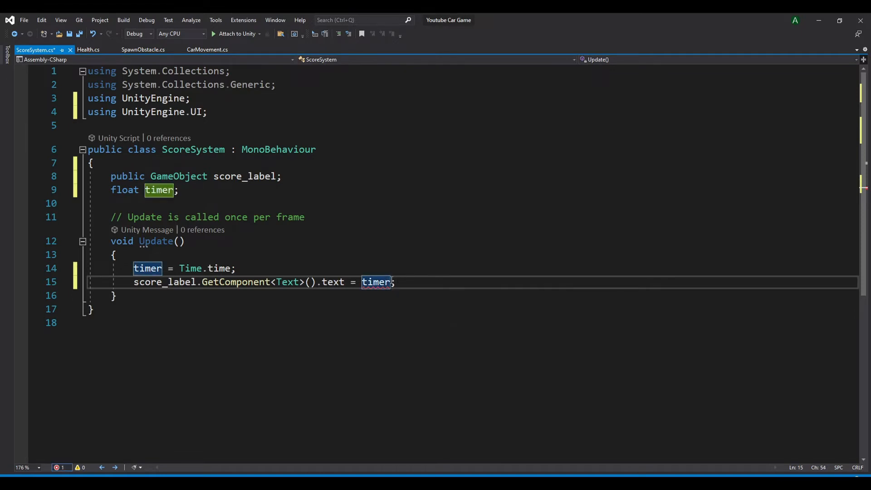
text(.To)
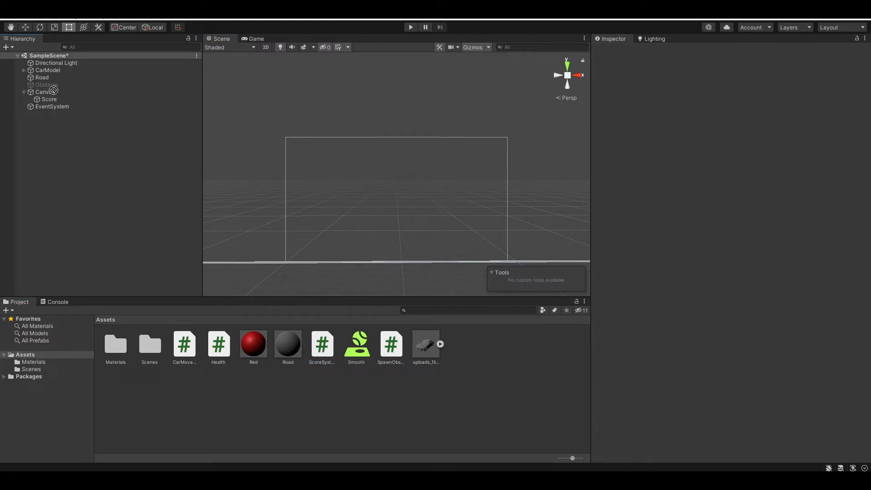
Step: Attach ScoreSystem to Canvas with Score as its score_label and run the game to test
click(45, 91)
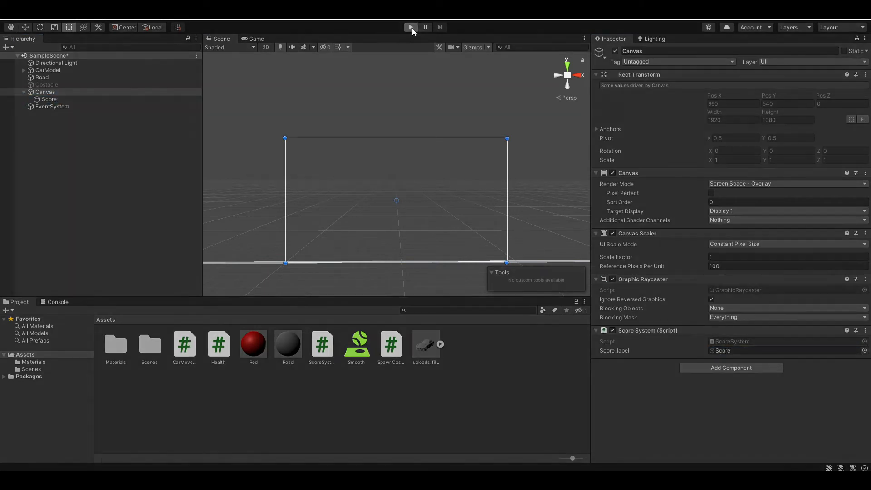
click(410, 26)
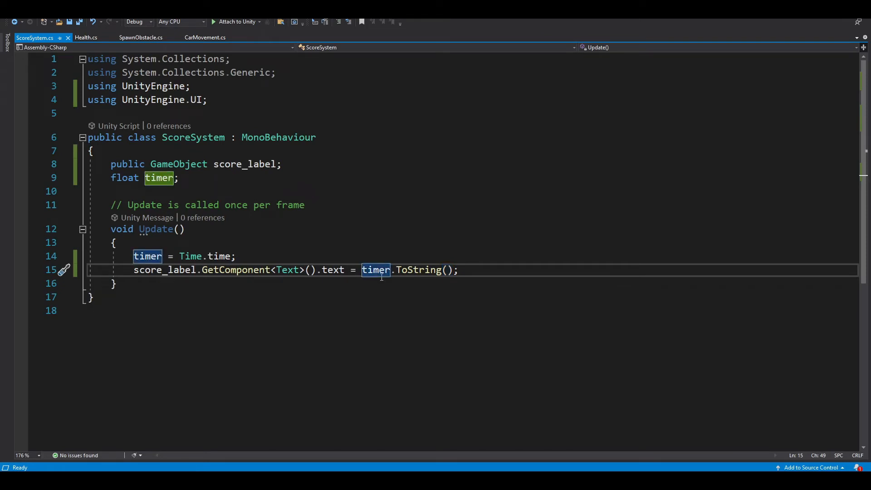
Step: Wrap timer in Mathf.Round(timer) before ToString() and save the script
text(Matgf)
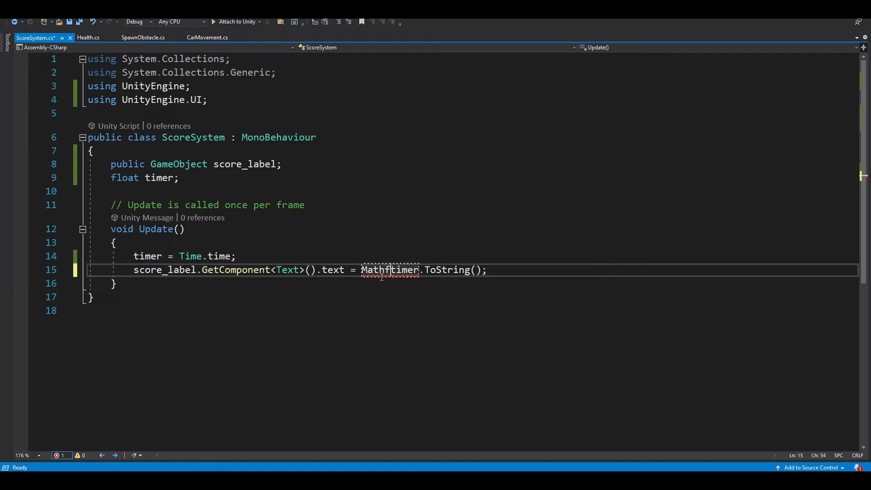
text(.Round()
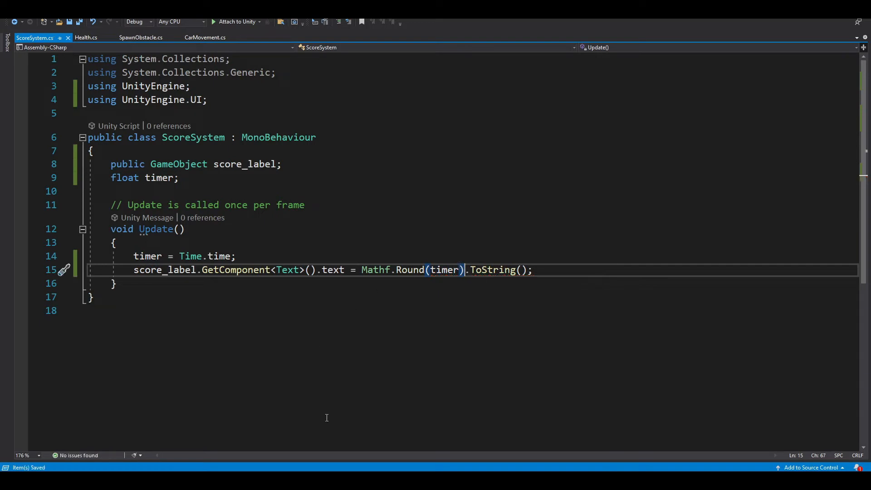
mouse_move(270, 370)
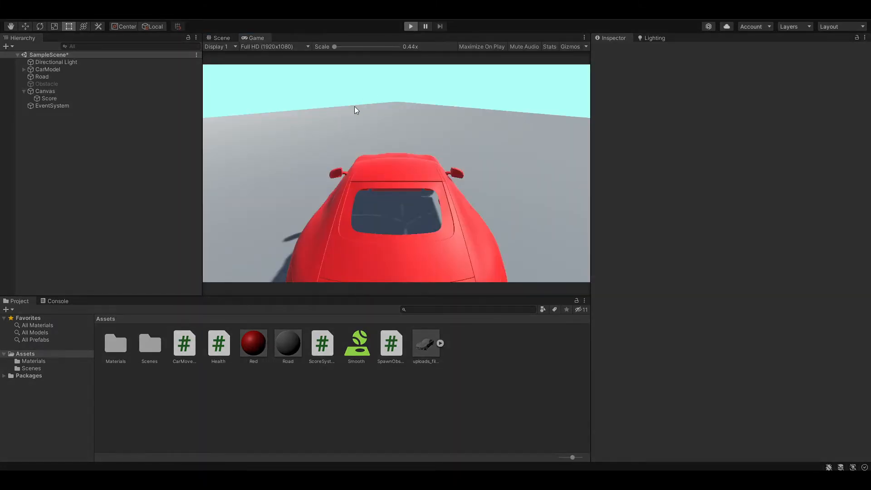
Step: Stop the running game test and return to the Scene editing view
click(410, 27)
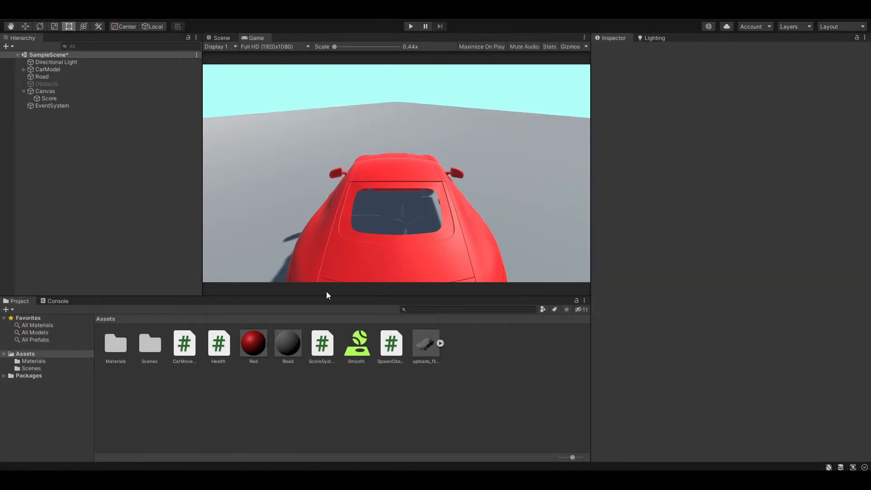
click(221, 38)
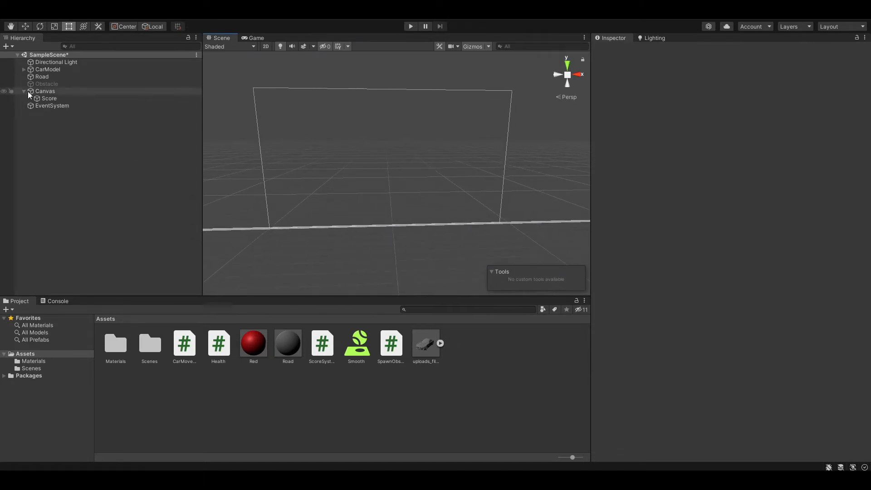
Step: Create an empty CrashedScreen object under Canvas and add a UI Image child beneath it
right_click(45, 91)
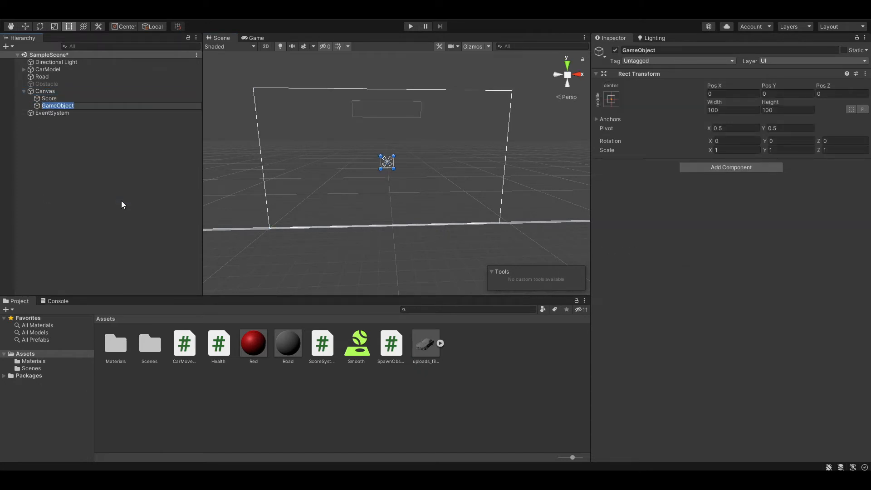
text(Craws)
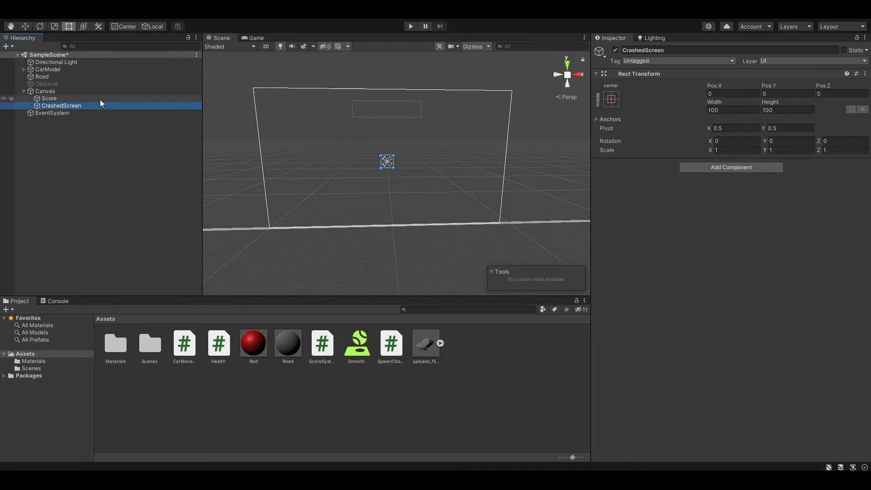
right_click(60, 105)
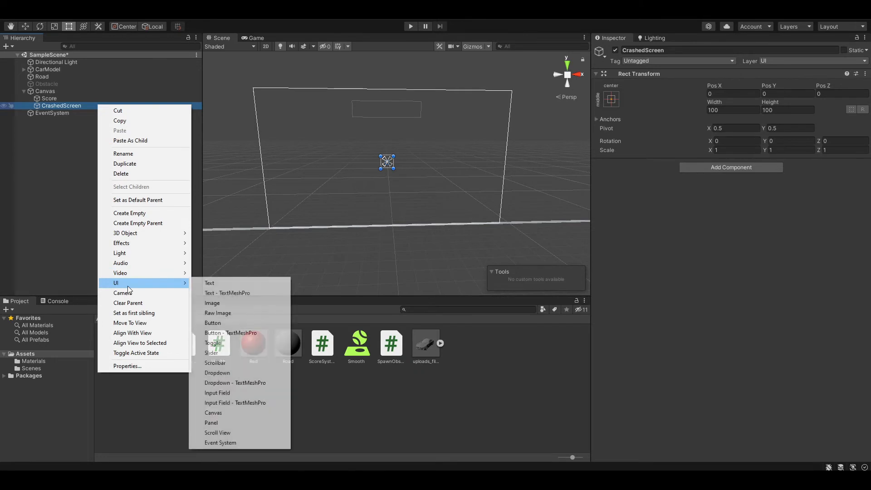
mouse_move(126, 233)
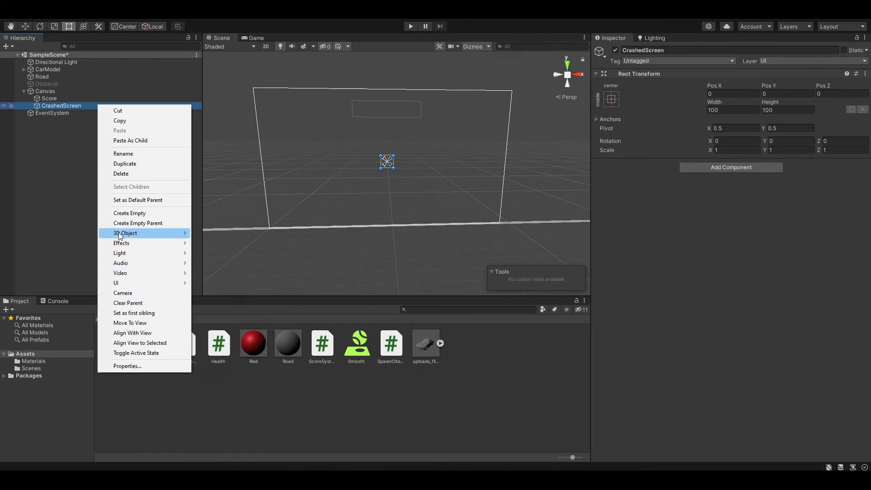
mouse_move(125, 303)
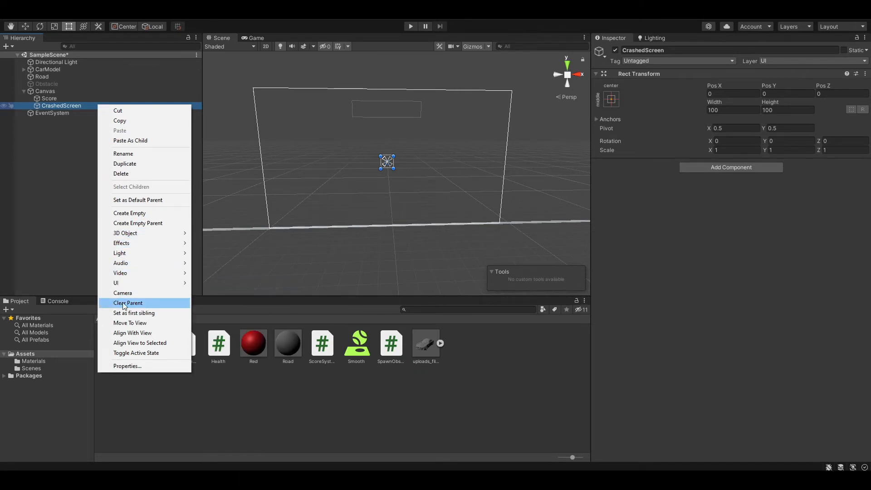
mouse_move(115, 282)
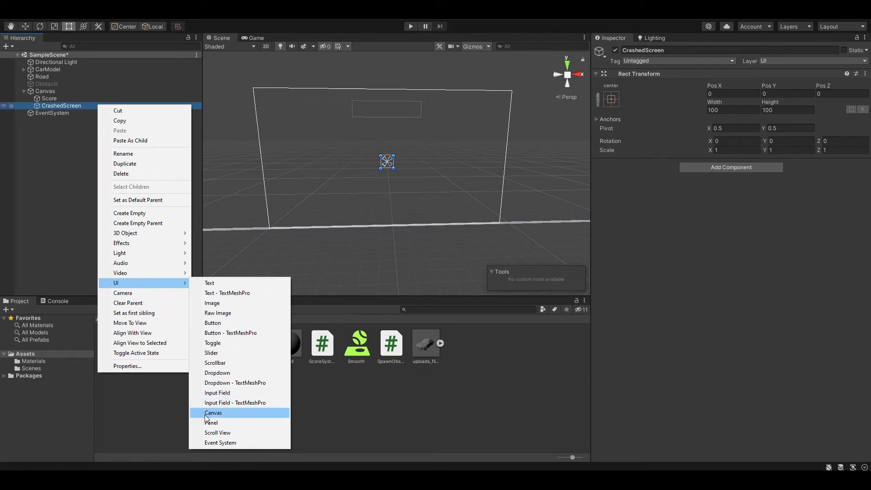
click(211, 422)
text(BG)
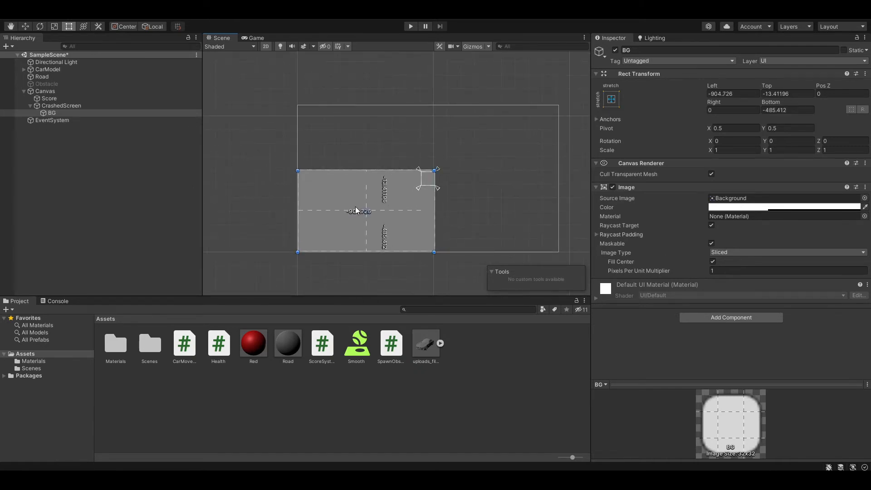
Step: Stretch the BG image across the whole canvas and colour it translucent black
drag(436, 169, 555, 106)
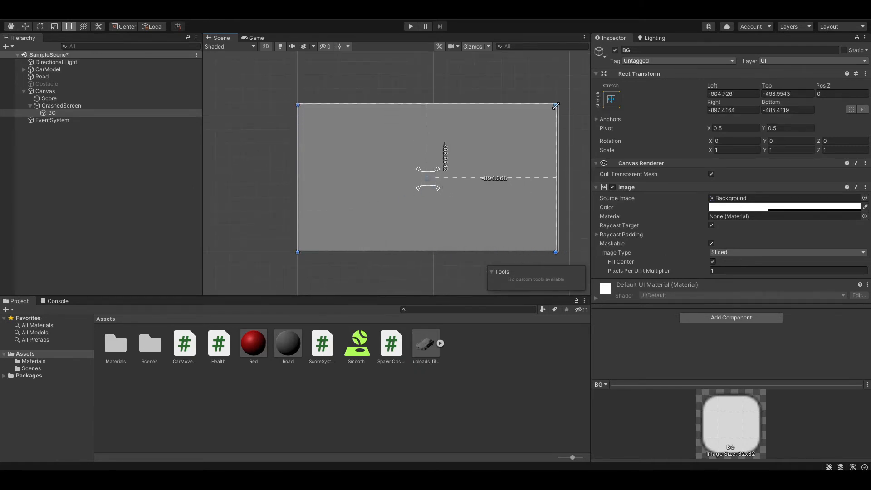
drag(555, 178, 496, 178)
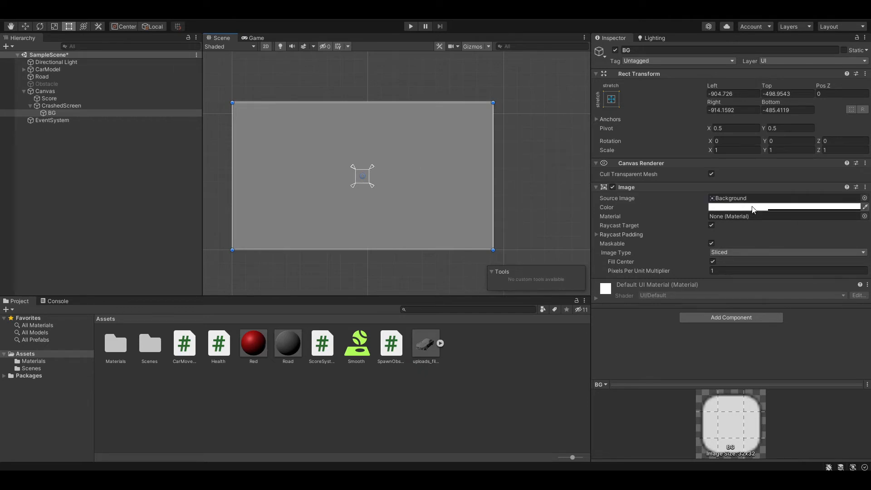
click(782, 206)
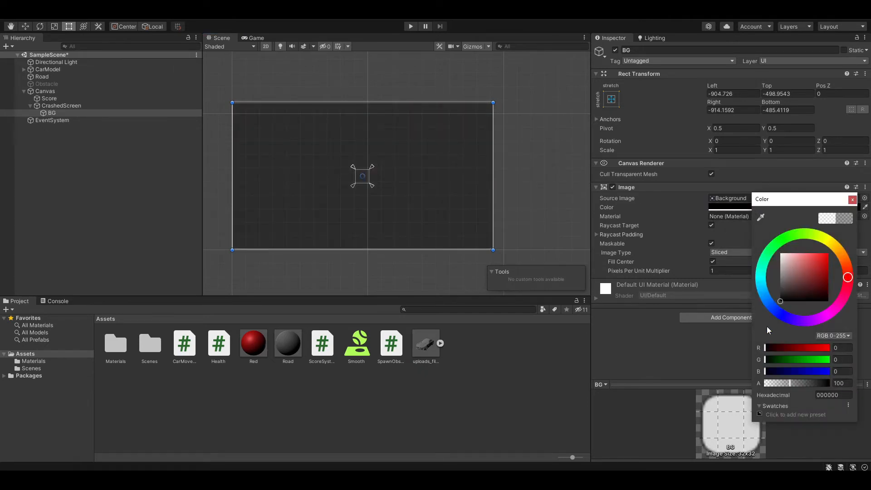
click(255, 38)
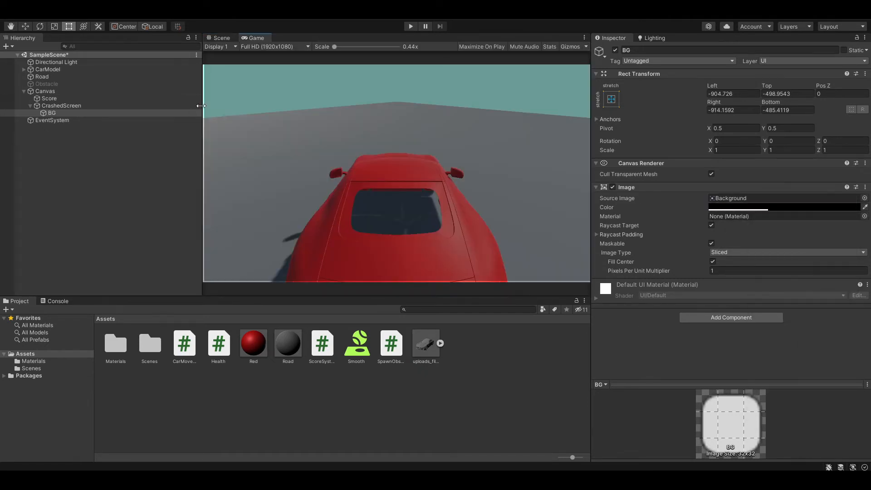
click(221, 38)
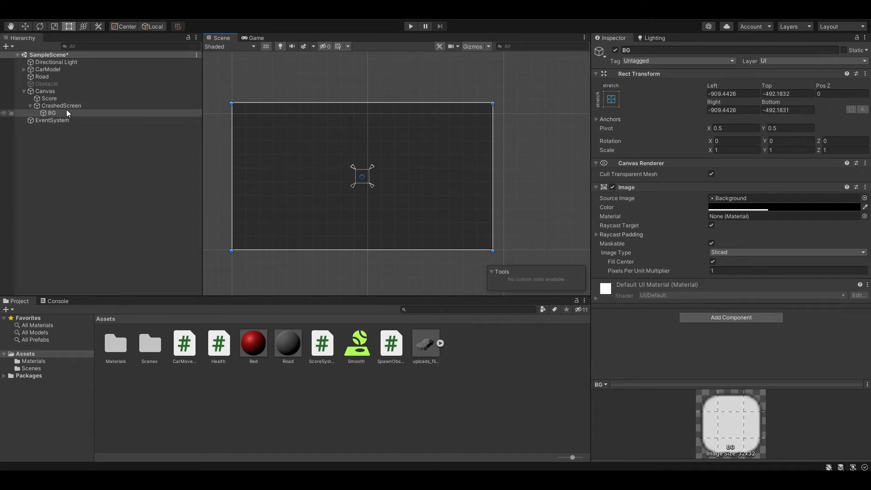
Step: Add a UI Text named CrashedText under CrashedScreen reading 'You Crashed!'
right_click(61, 105)
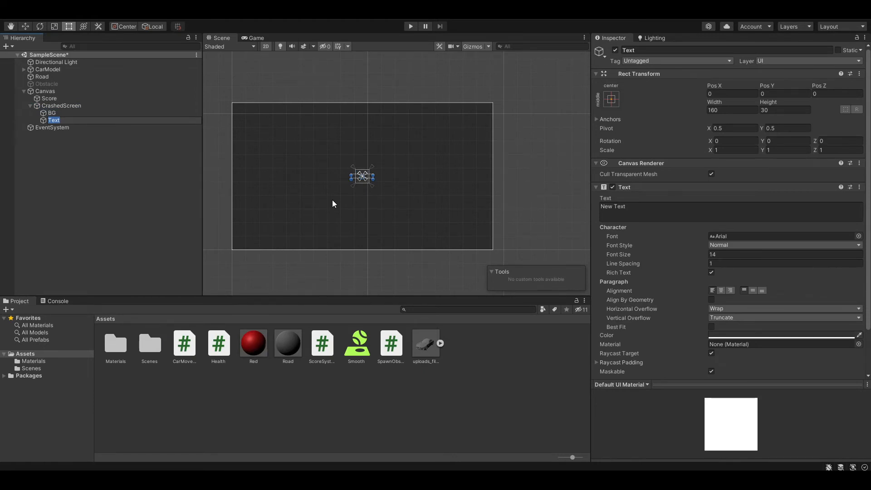
text(Crashe)
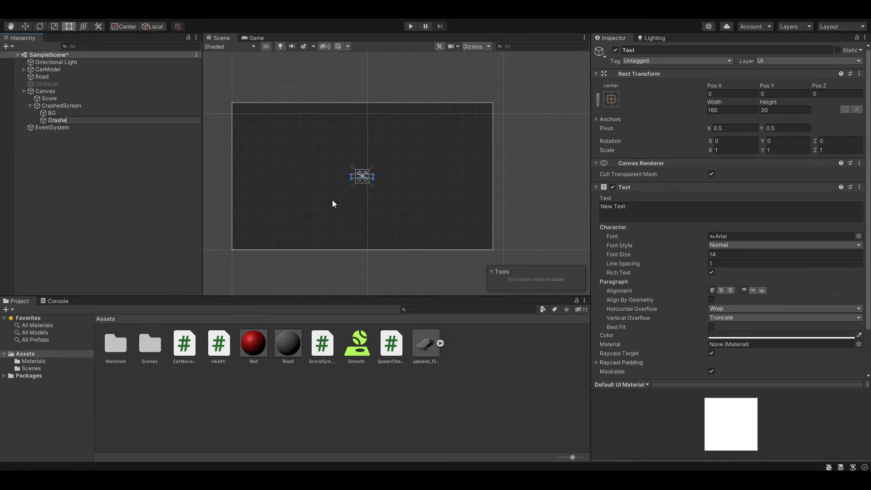
text(CrashedText)
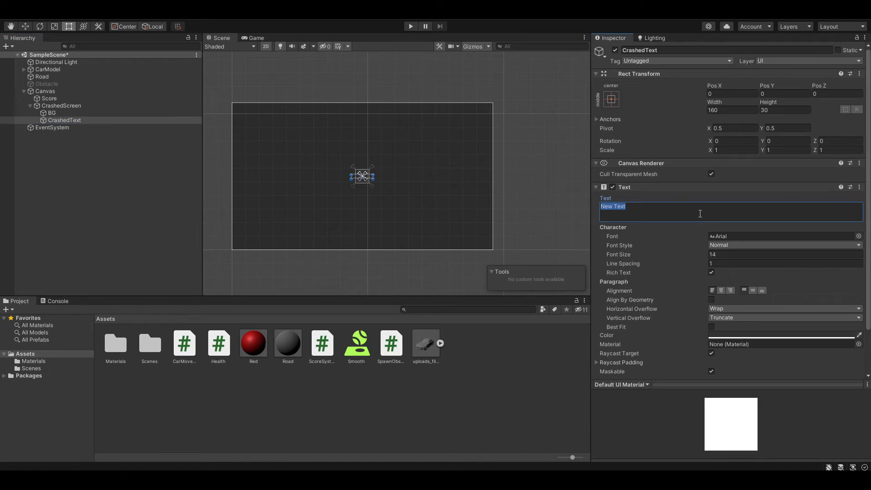
text(You Crashed!)
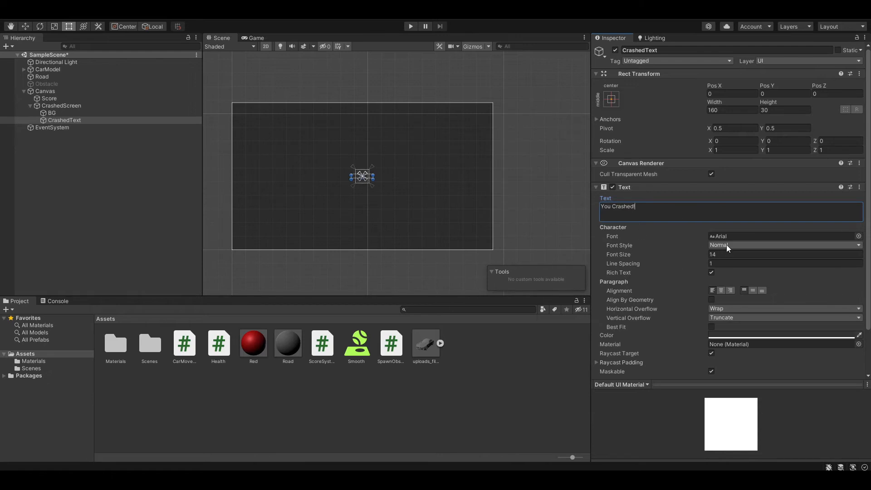
Step: Make the message bold, size 100, white, with the text box enlarged to fit
click(783, 245)
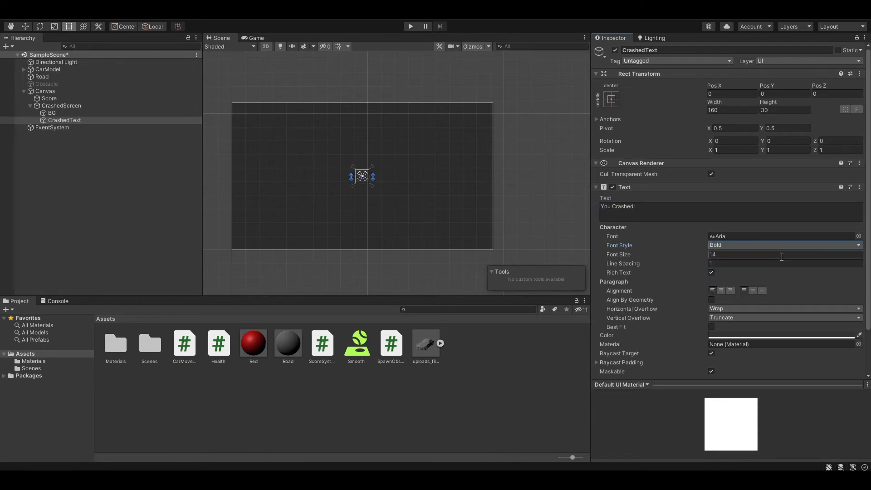
text(100)
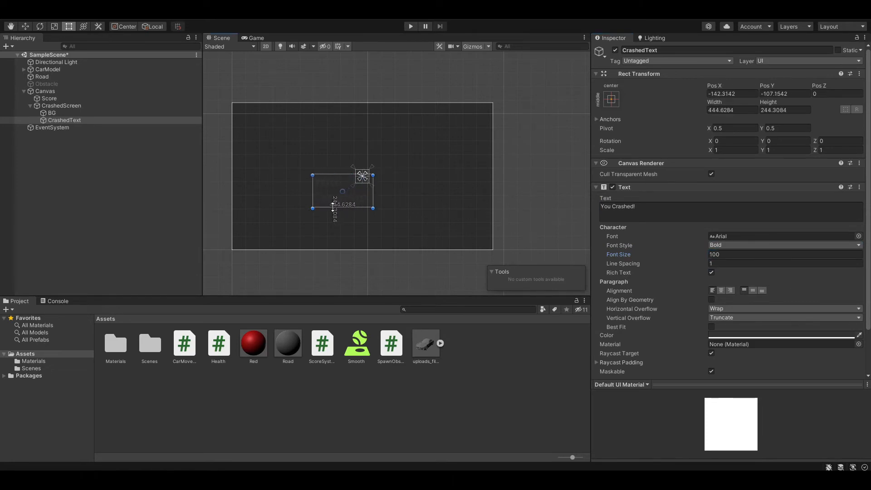
drag(371, 177, 430, 145)
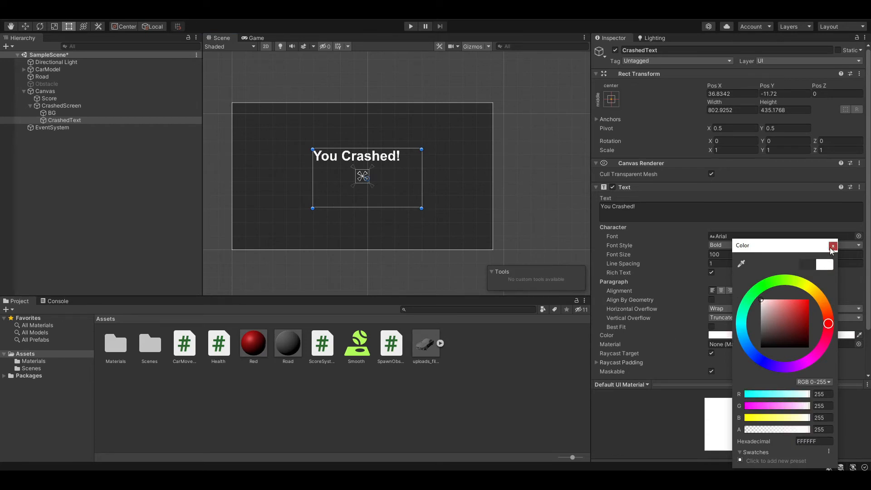
click(833, 246)
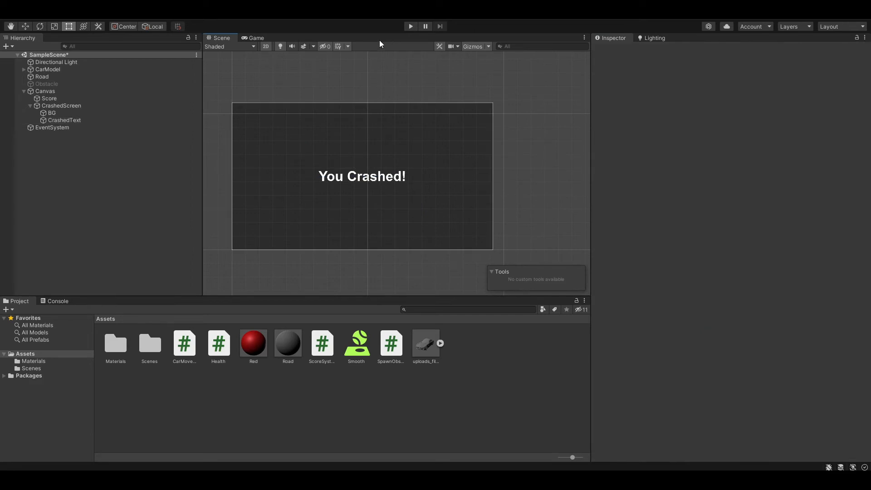
mouse_move(387, 373)
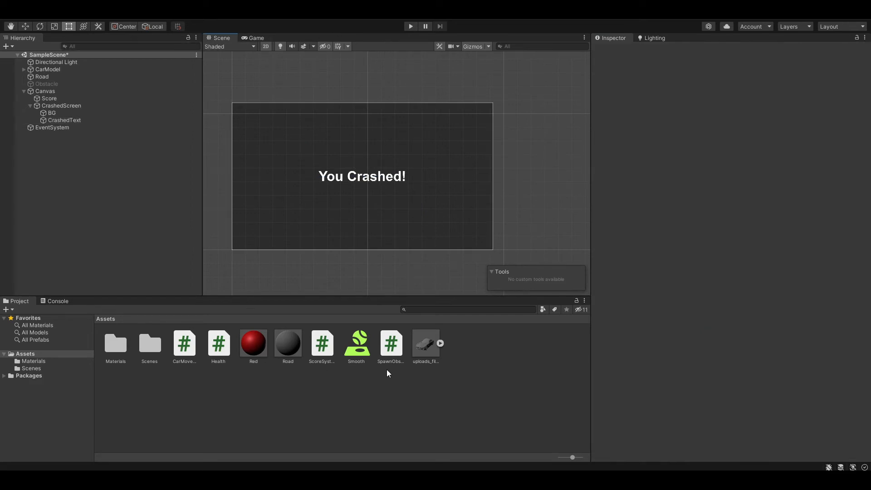
mouse_move(250, 170)
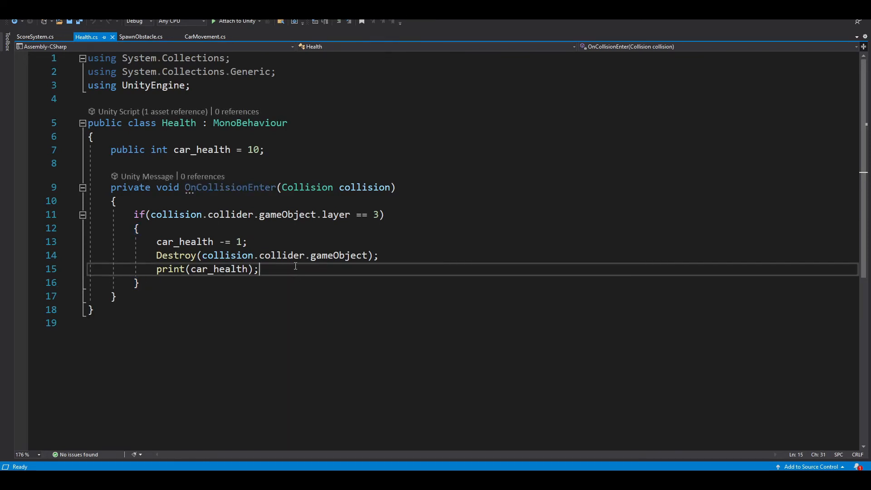
Step: Add an Update method with an if(car_health == 0) check in Health.cs
text(v)
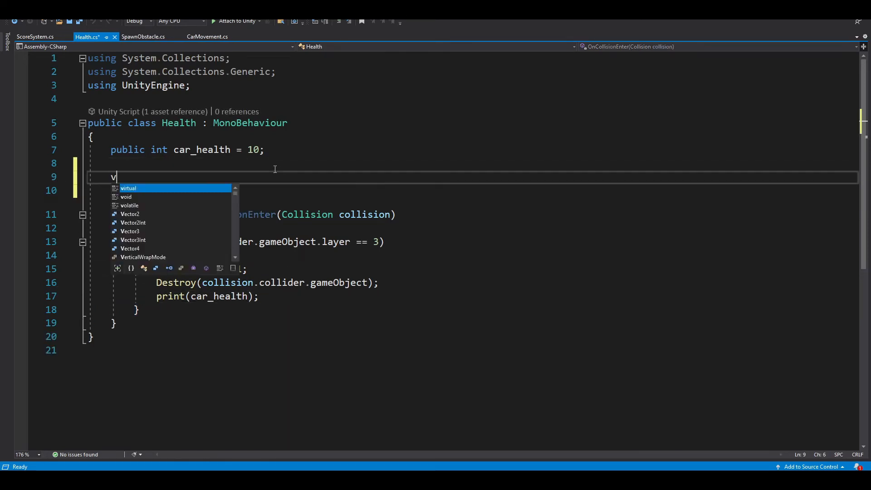
text(oid Update()
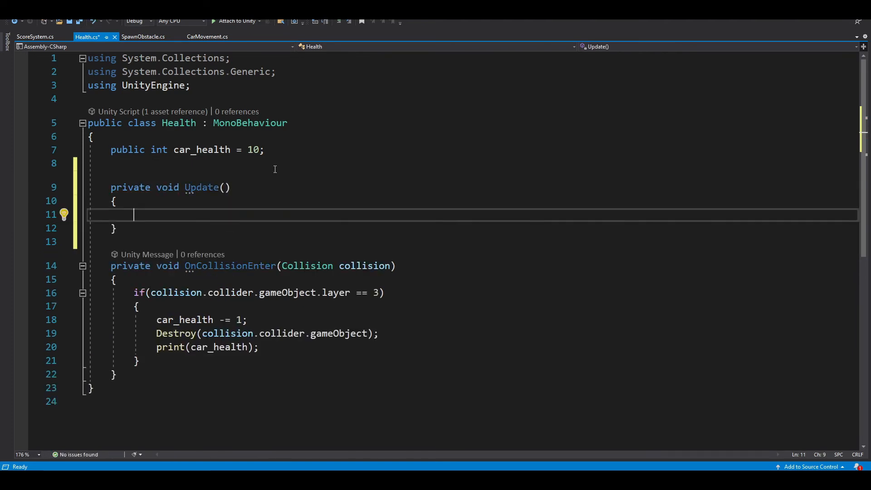
text(if(c)
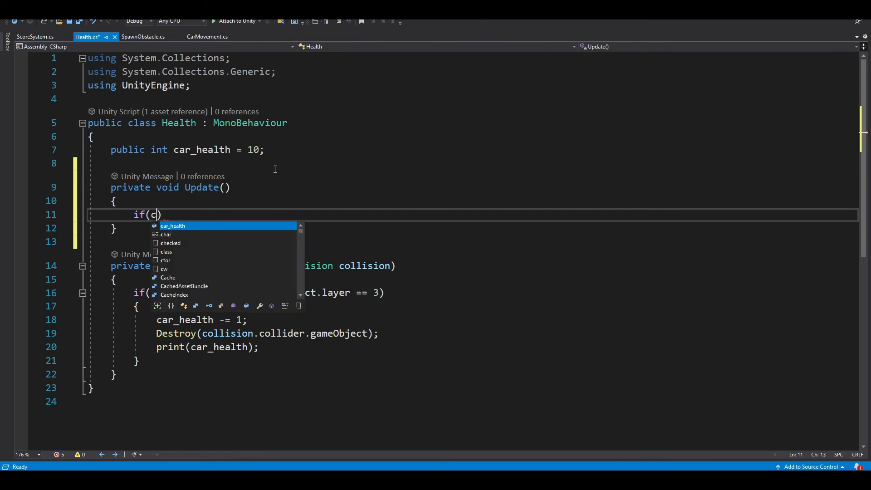
text(ar_health == 01)
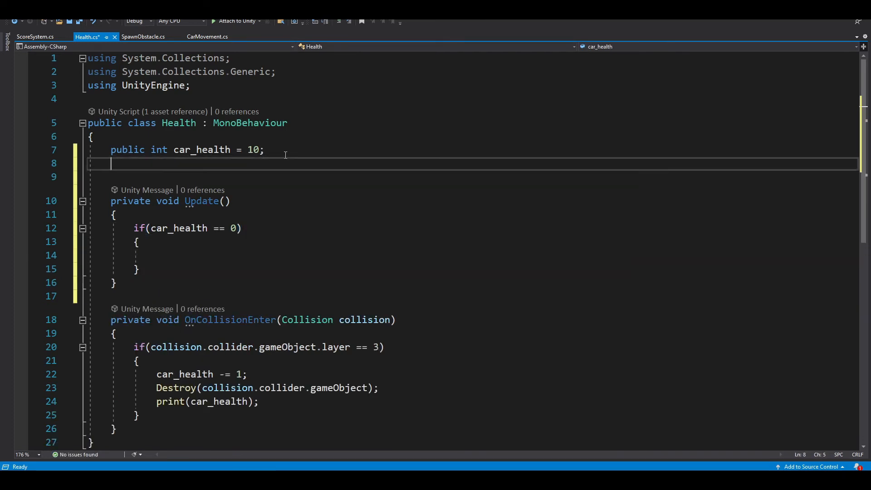
Step: Declare a public GameObject crash_screen field below car_health
click(175, 255)
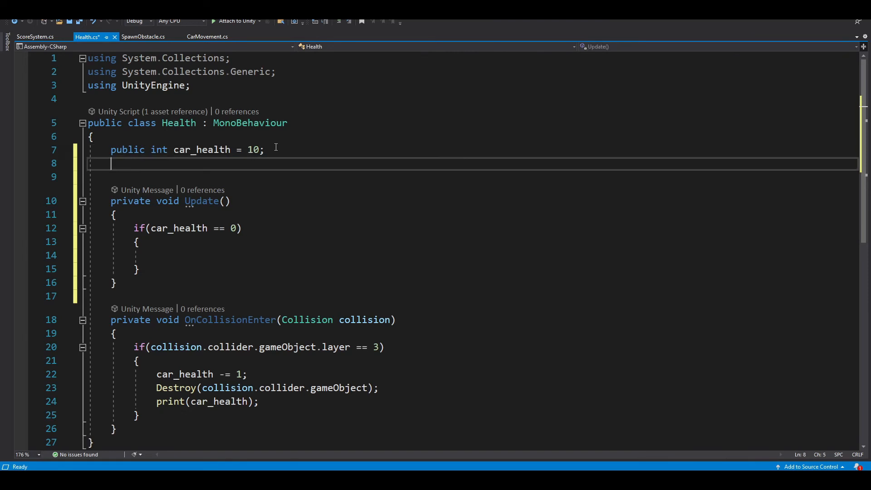
text(public GameObject)
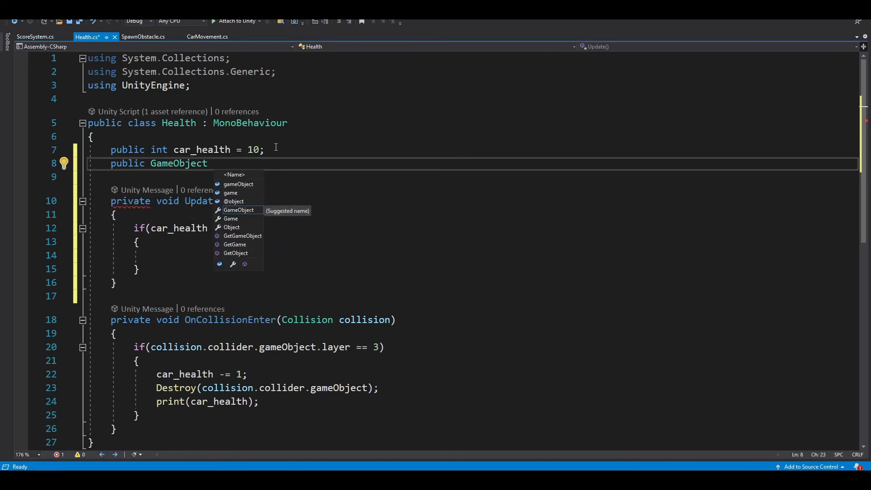
text(crash)
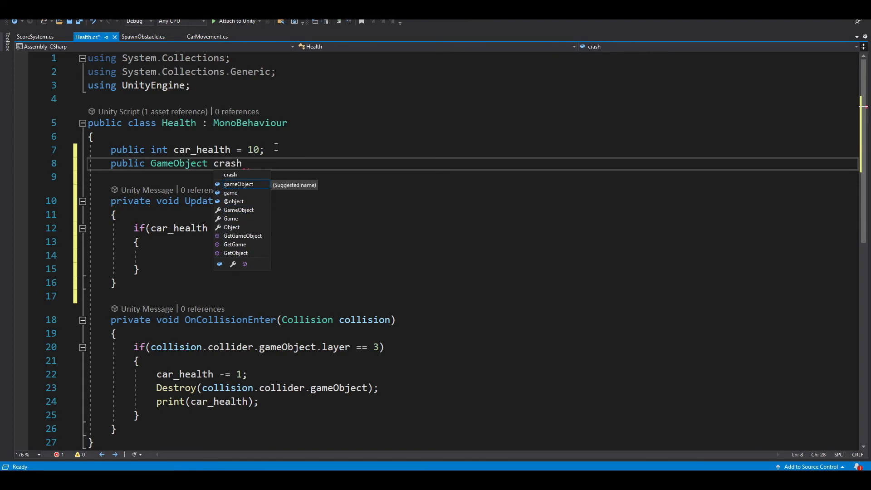
text(_screen;)
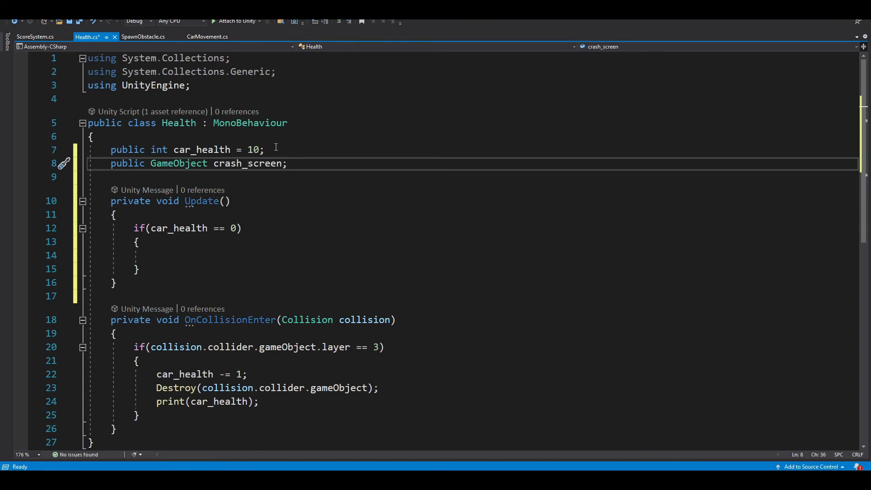
Step: Inside the if block, call crash_screen.SetActive(true) and reset car_health to 10
text(crash_screen = true')
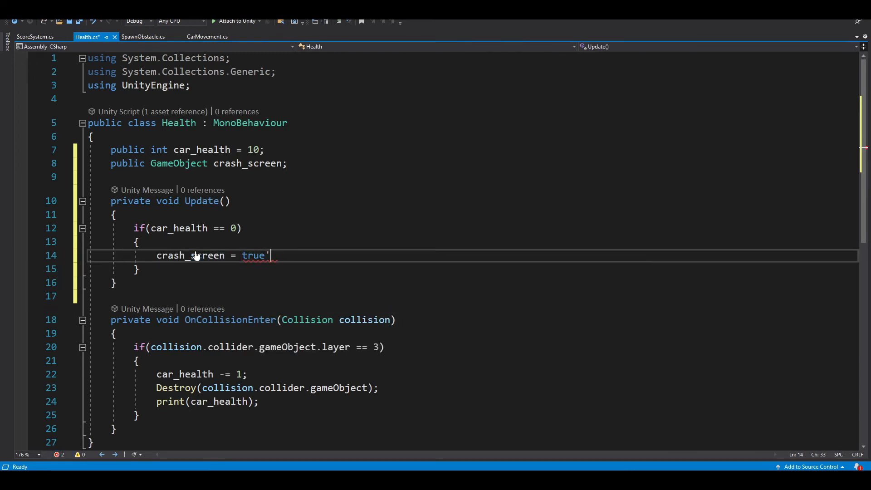
key(enter)
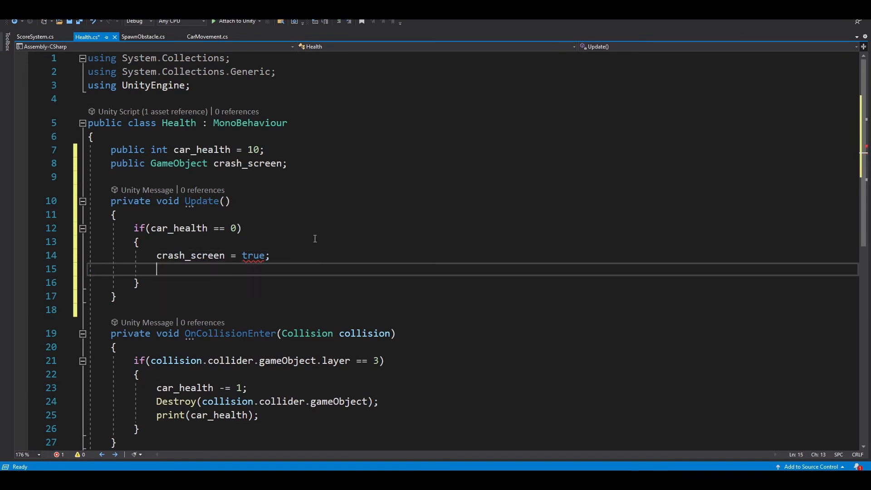
drag(270, 256, 228, 256)
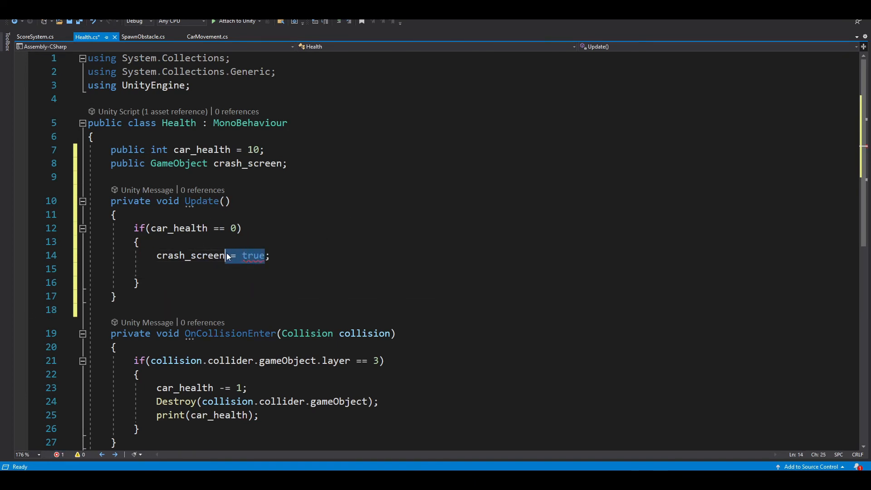
text(.SetActive()
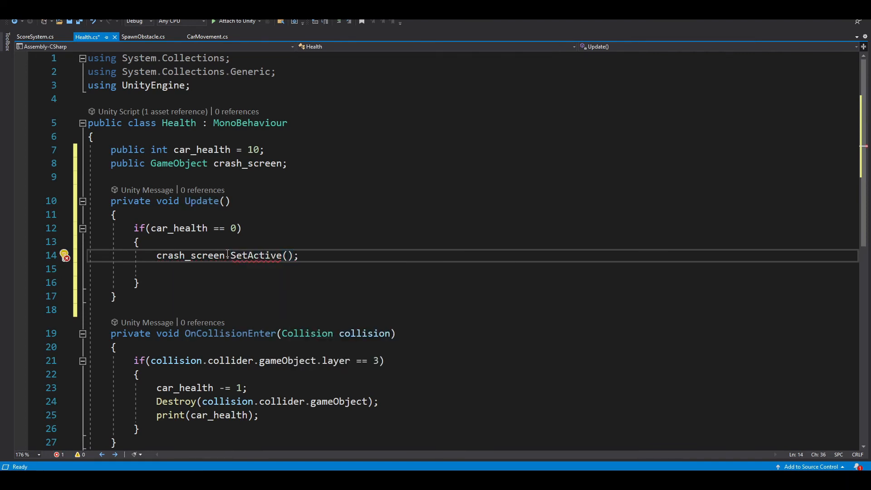
text(true)
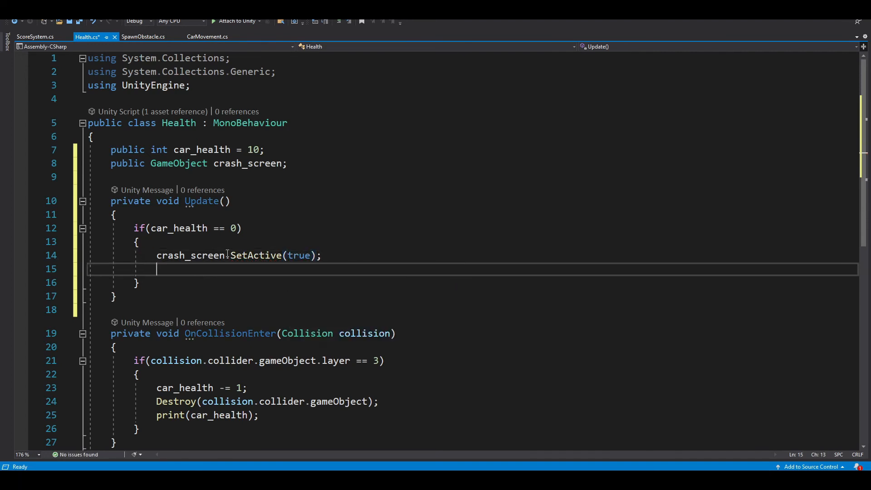
text(car_health)
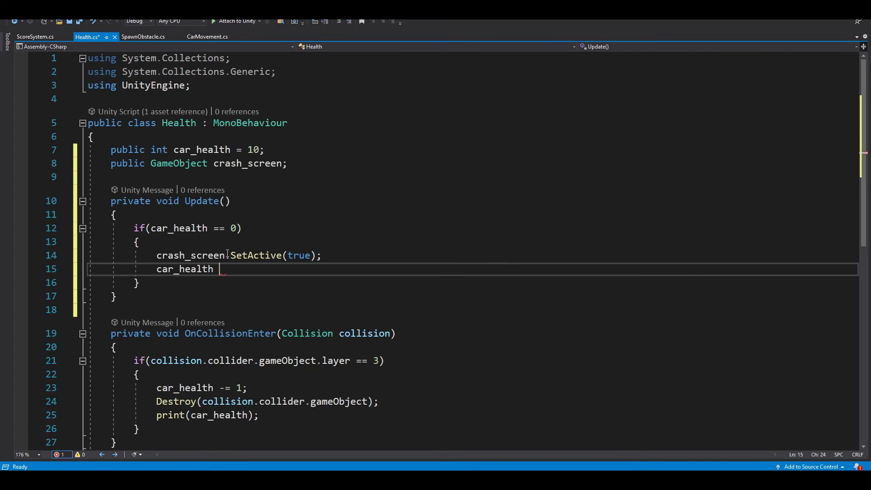
text(= 10;)
text(crash_screen)
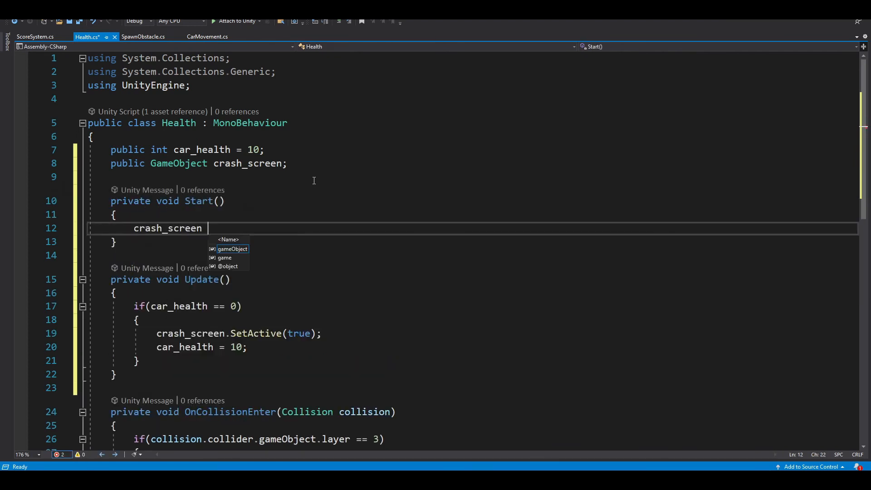
Step: Write crash_screen.SetActive(false); in the new Start method
text(.SetActive)
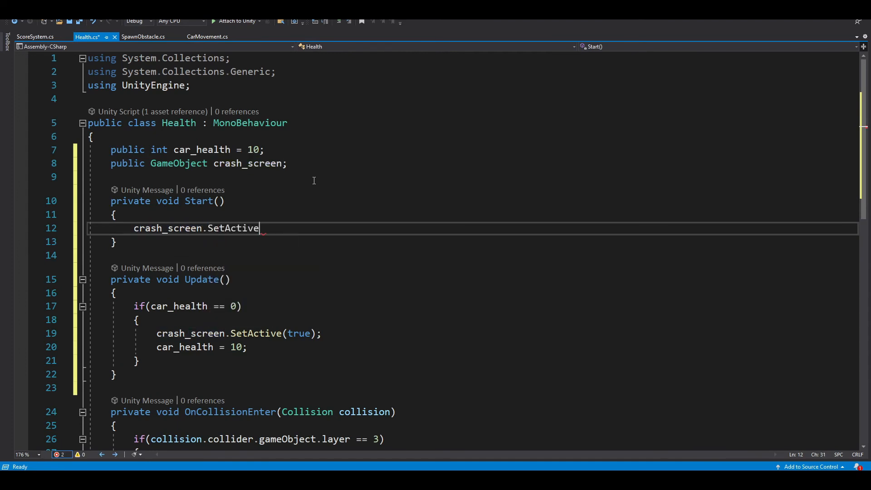
text((false))
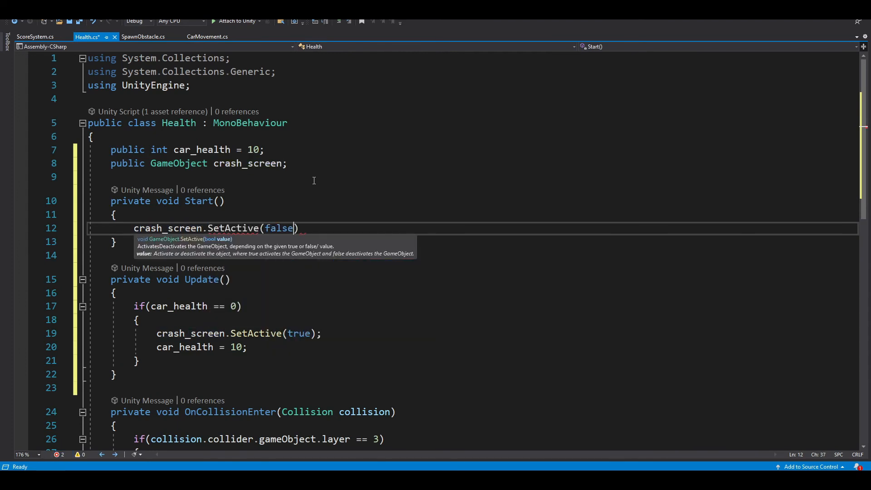
text(;)
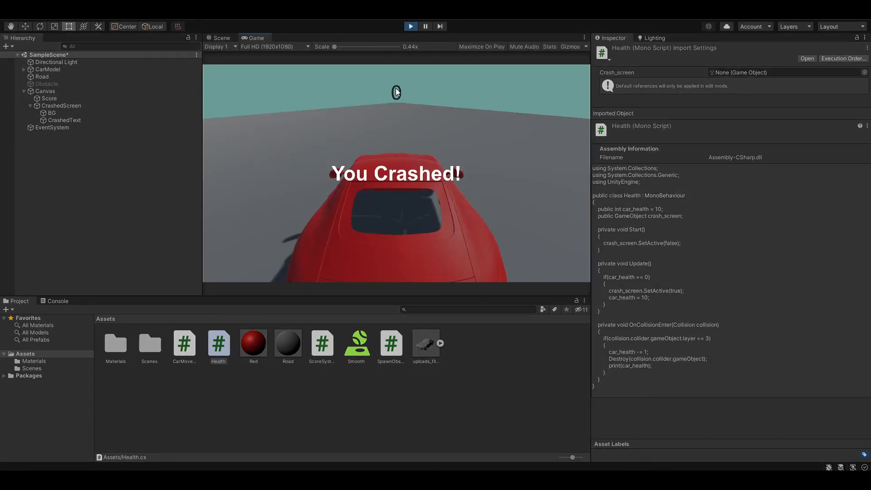
Step: Stop play mode, select CarModel's default child and assign CrashedScreen to Health's Crash_screen slot
click(410, 27)
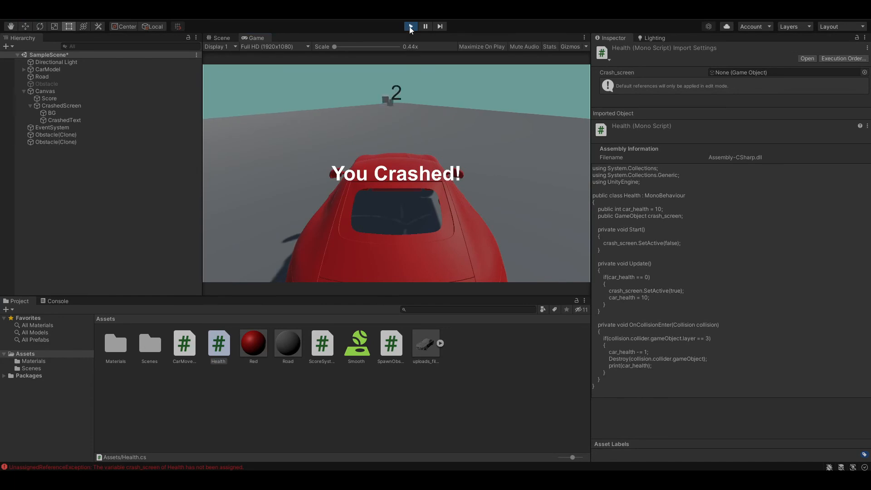
click(410, 26)
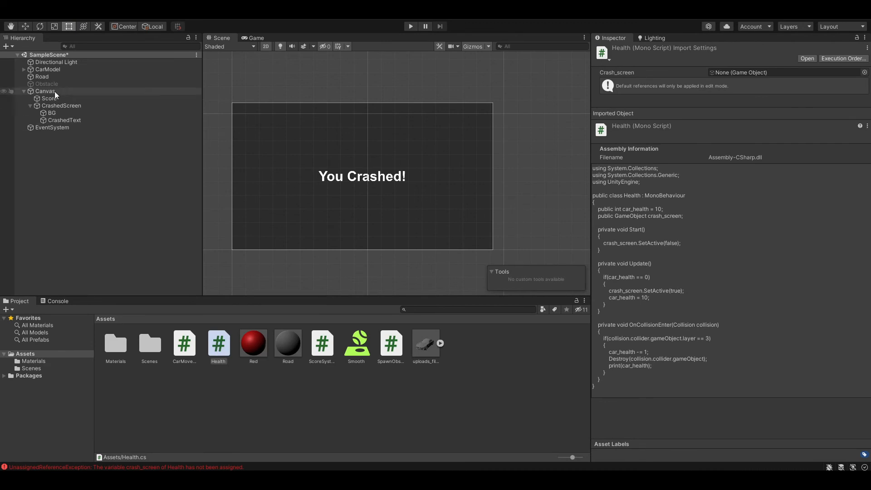
click(48, 69)
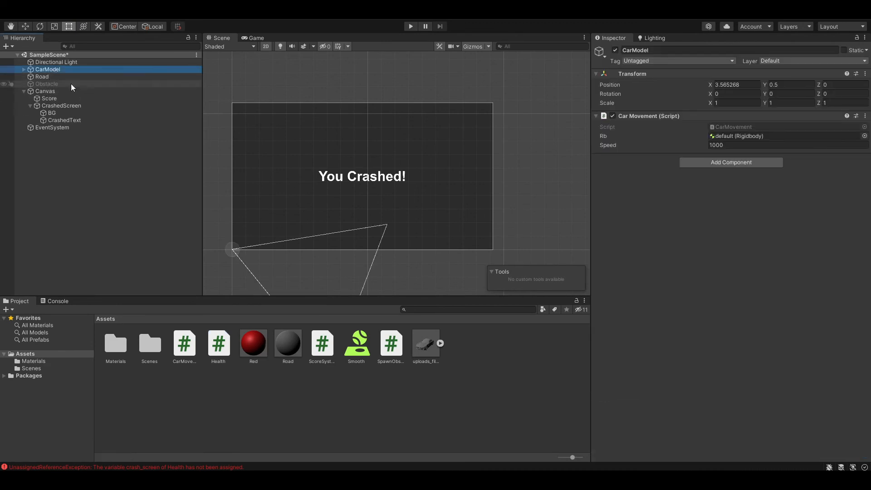
click(24, 69)
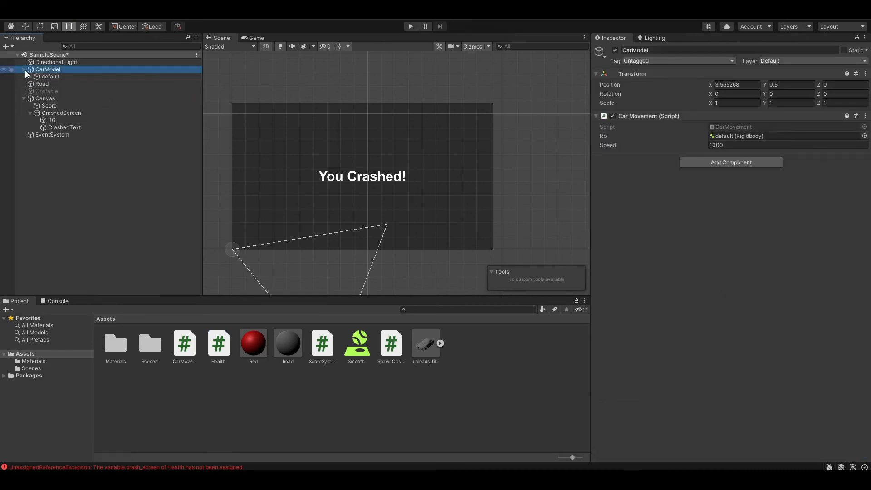
click(49, 77)
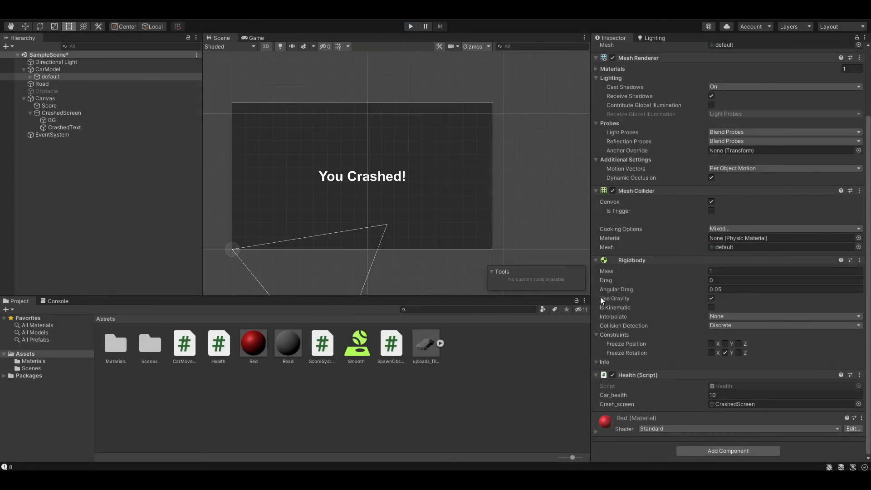
click(711, 353)
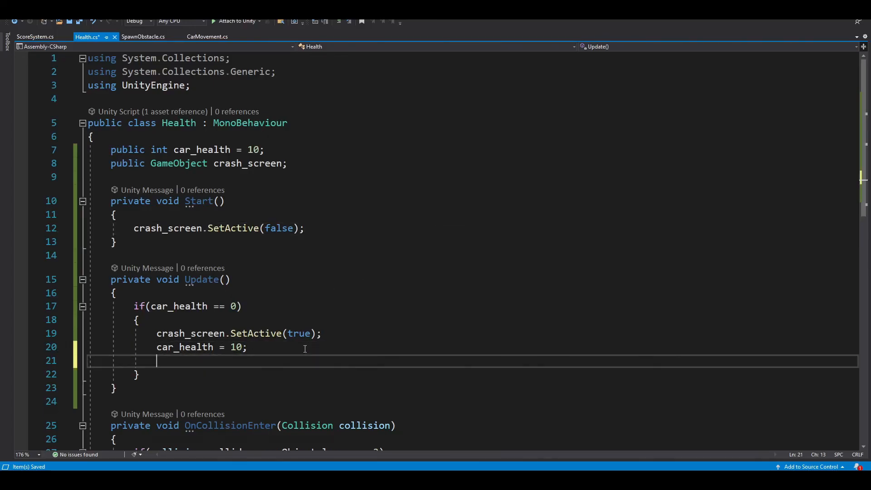
Step: Add Time.timeScale = 0; after the health reset and save Health.cs
text(Time.)
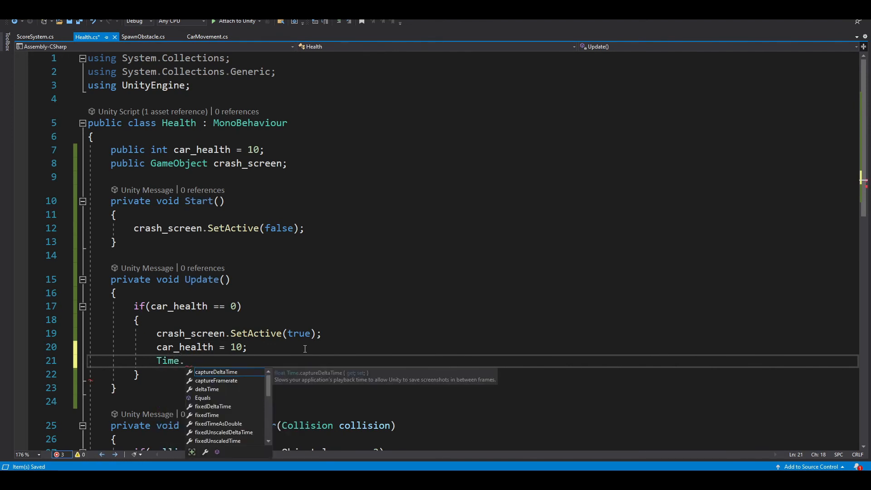
text(t)
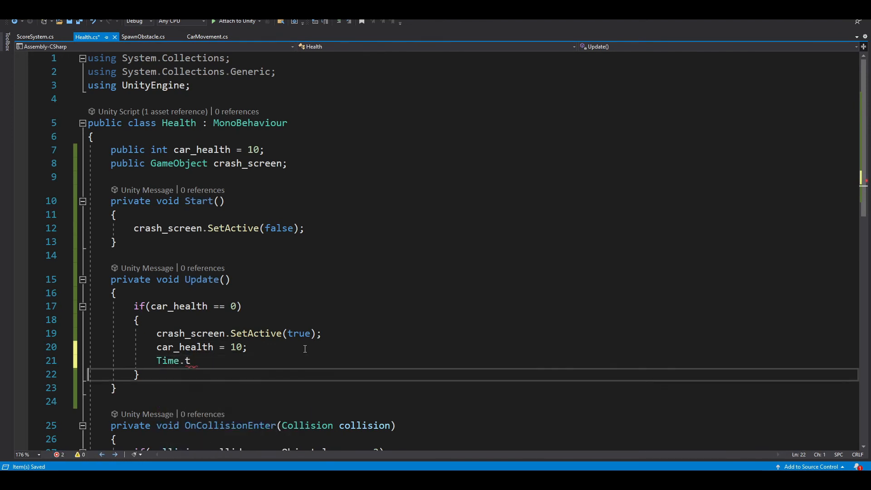
text(imeScale = 0)
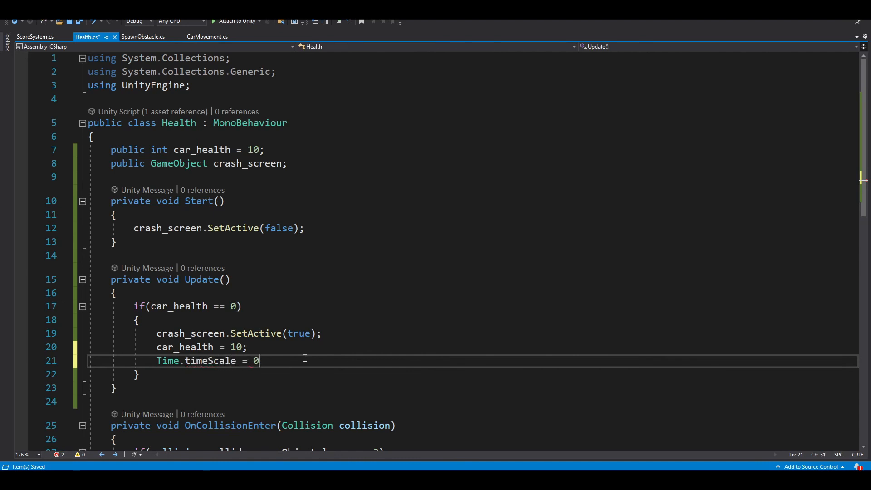
text(;)
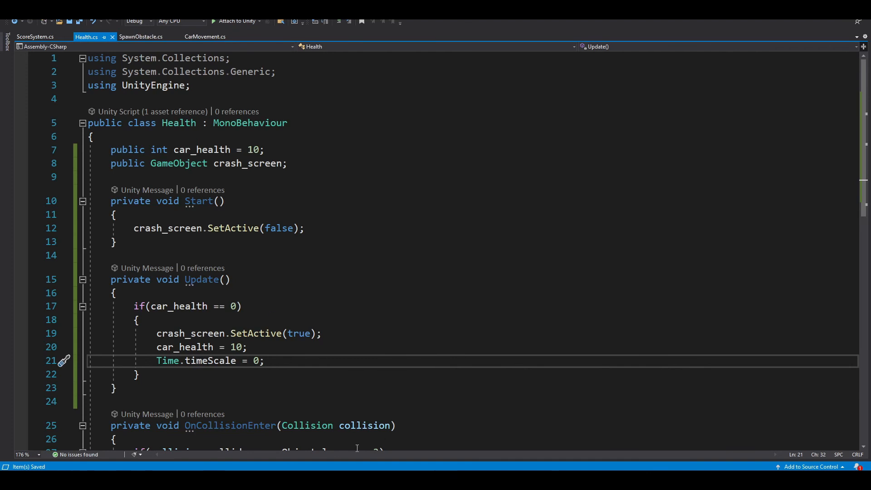
double_click(255, 360)
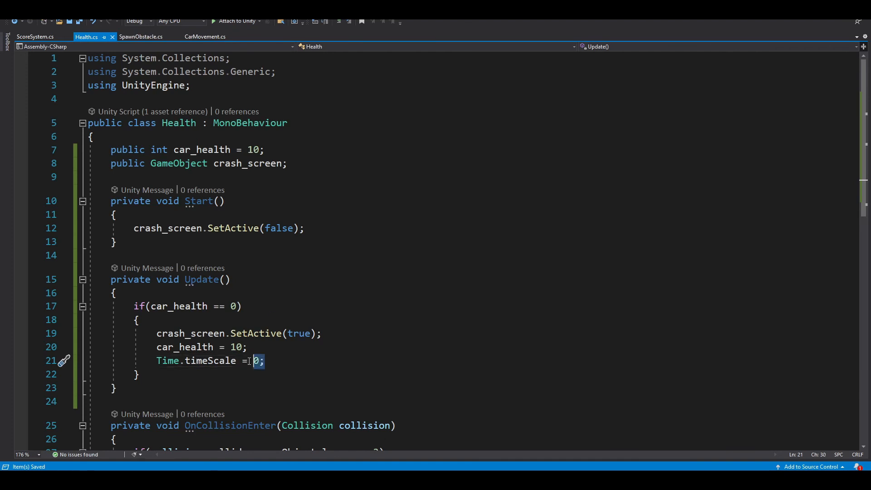